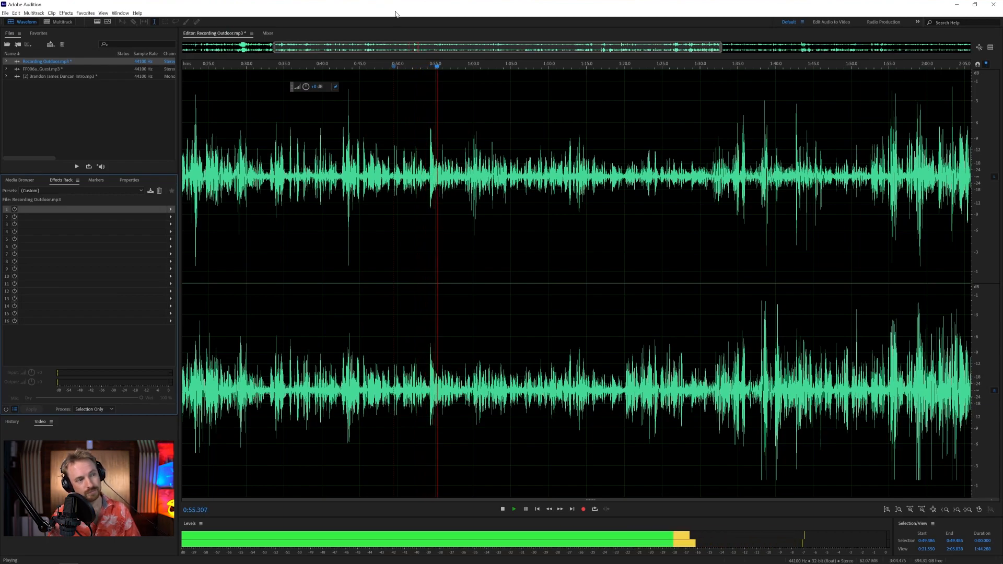
Step: Stop playback of the outdoor recording in the waveform editor
left_click(502, 508)
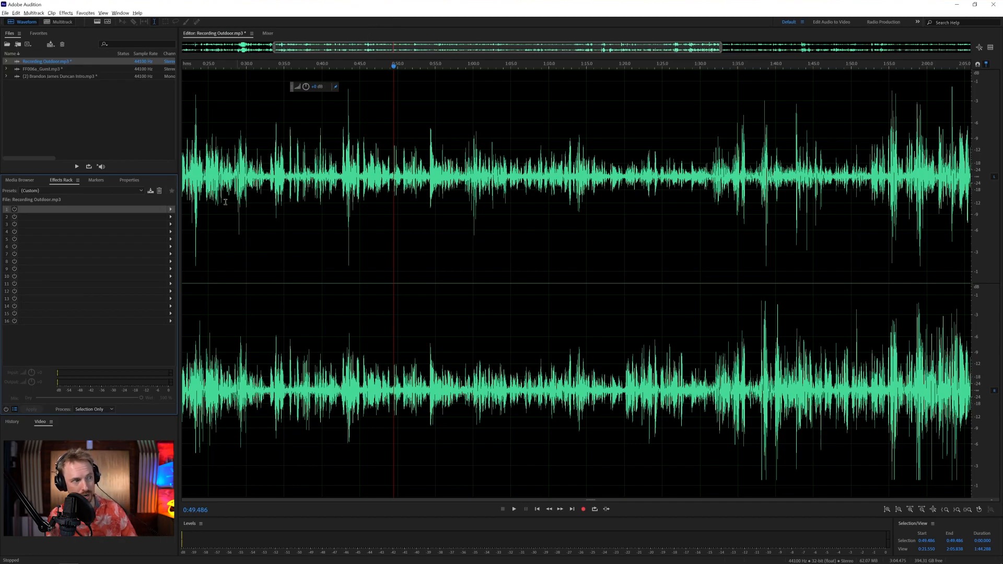
mouse_move(156, 212)
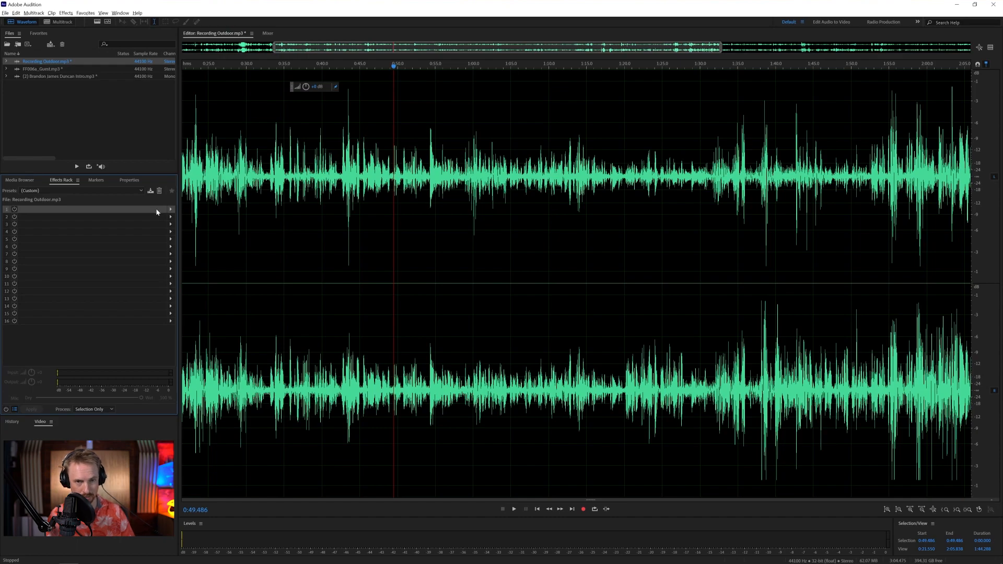
mouse_move(159, 223)
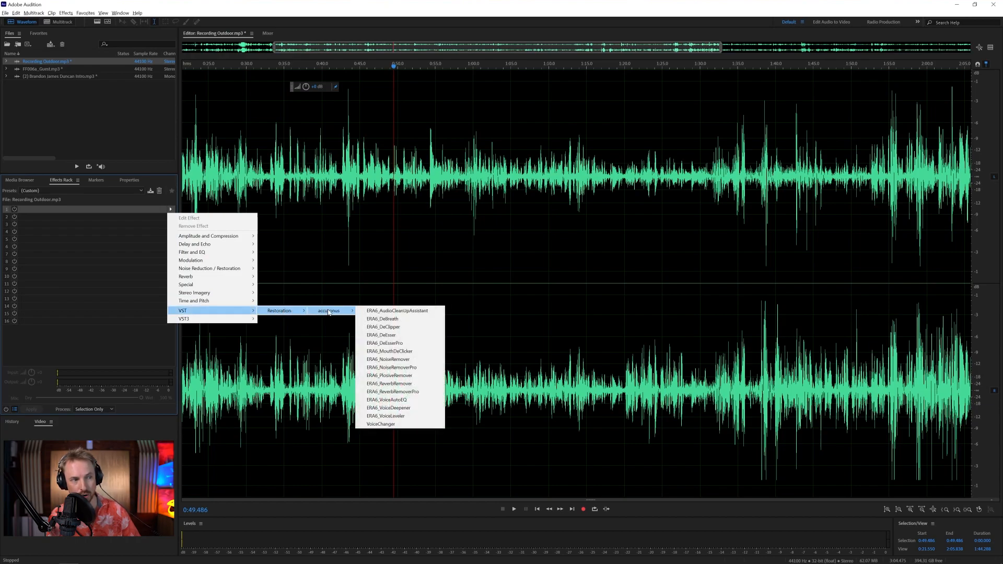
Step: Load ERA6_AudioCleanUpAssistant into slot 1, start its Quick Guide and toggle loop playback
left_click(397, 310)
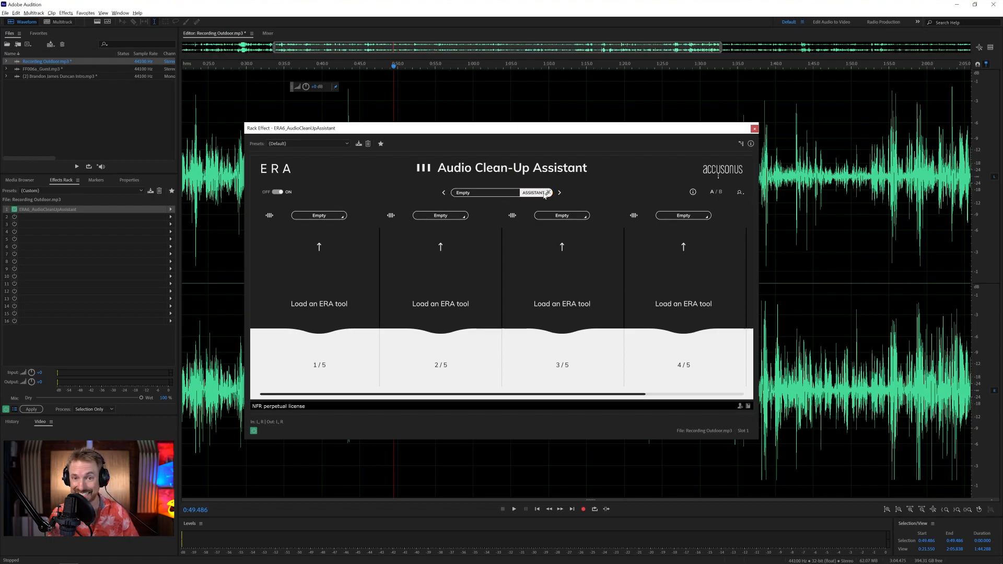
left_click(534, 192)
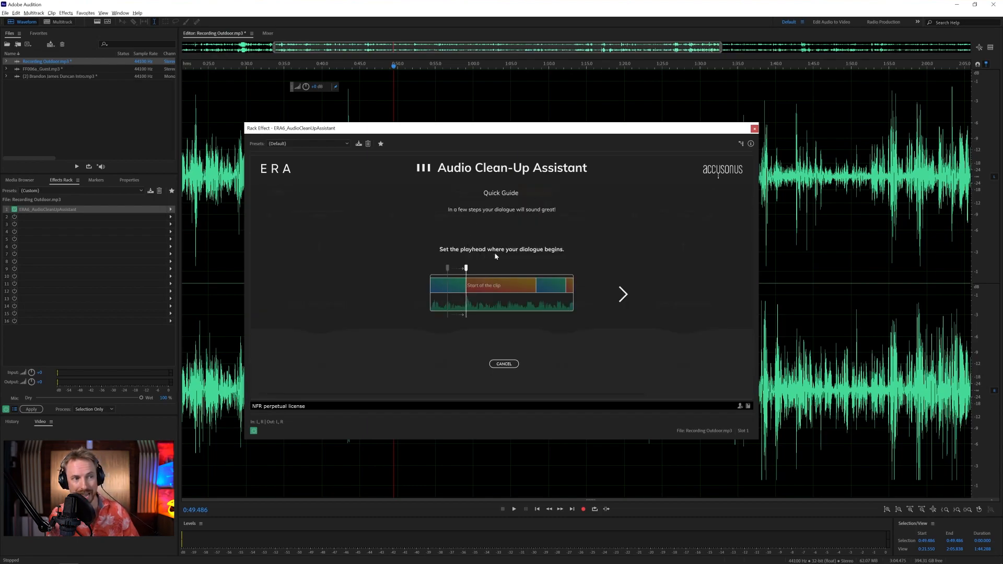
mouse_move(413, 140)
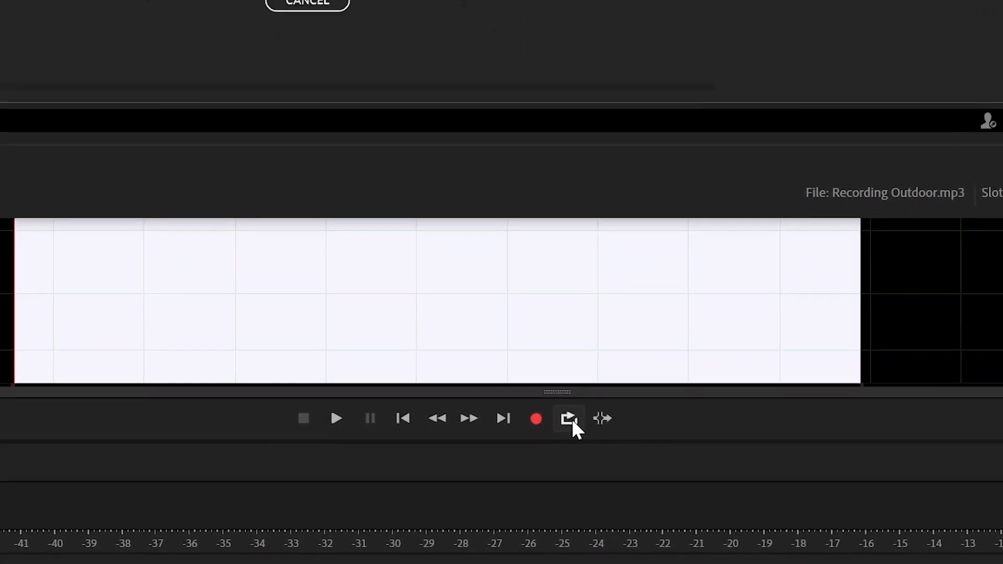
left_click(568, 418)
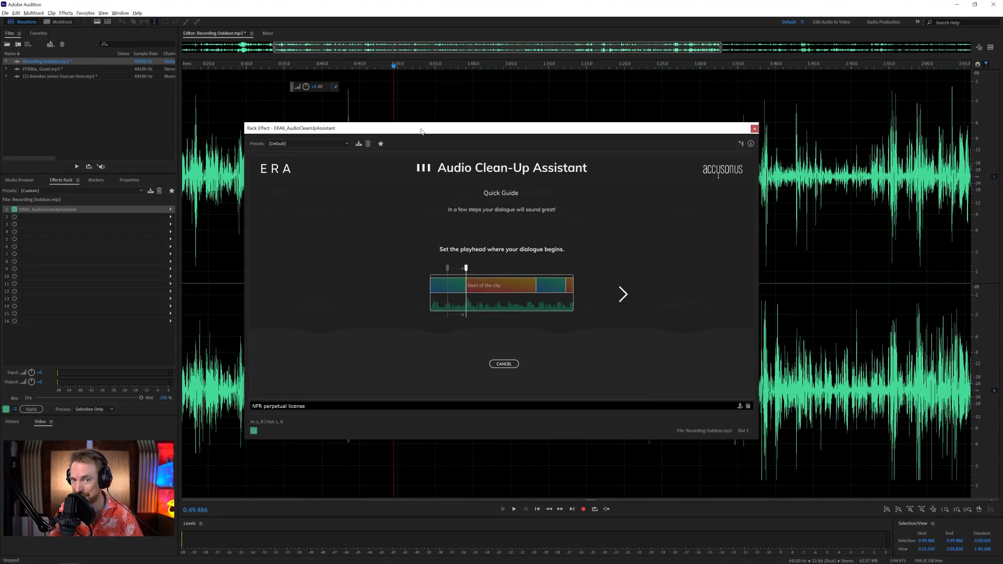
Step: Run the assistant's analysis and accept the loaded Noise Remover, De-Esser, Plosive Remover and Voice AutoEQ
left_click(622, 295)
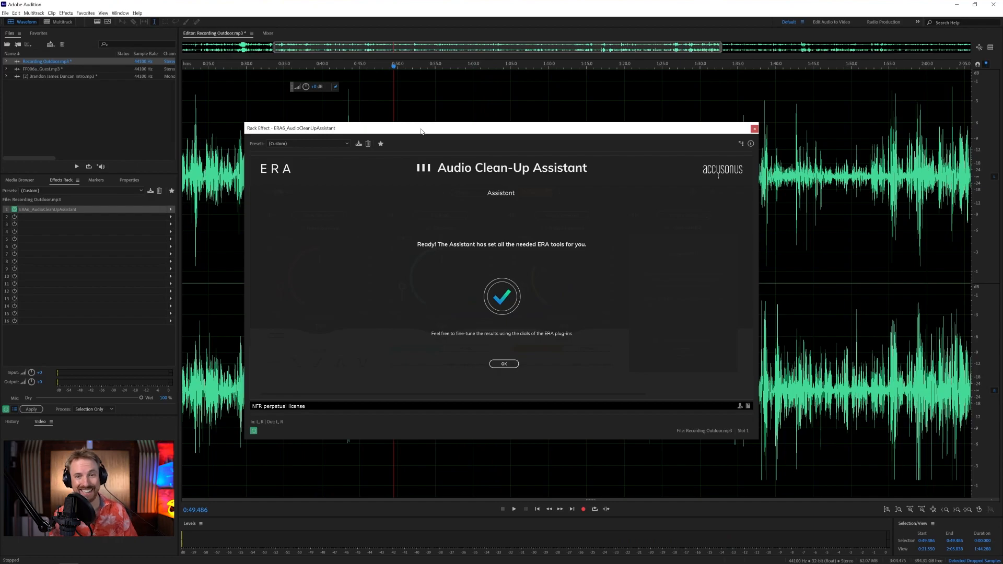
left_click(504, 363)
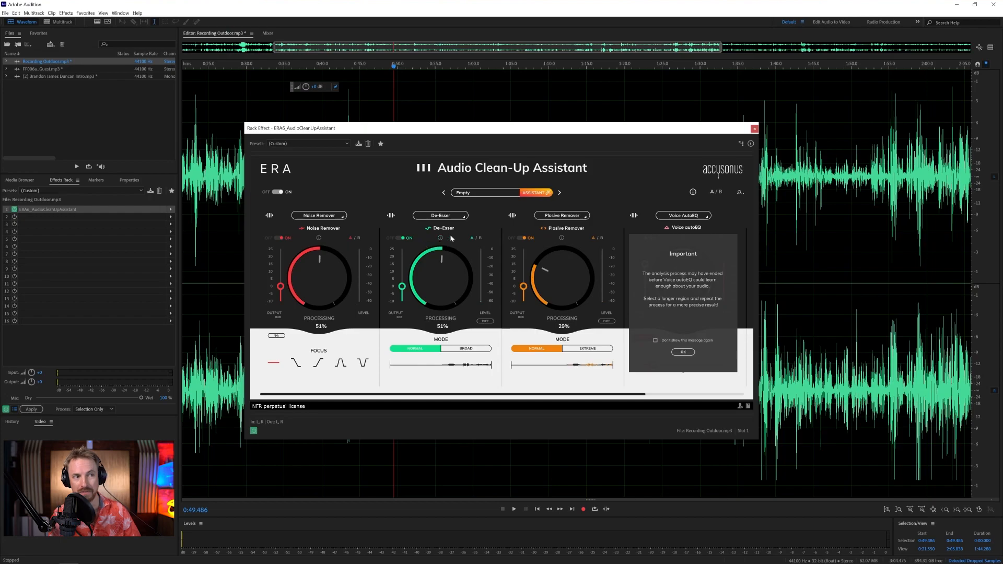
mouse_move(611, 274)
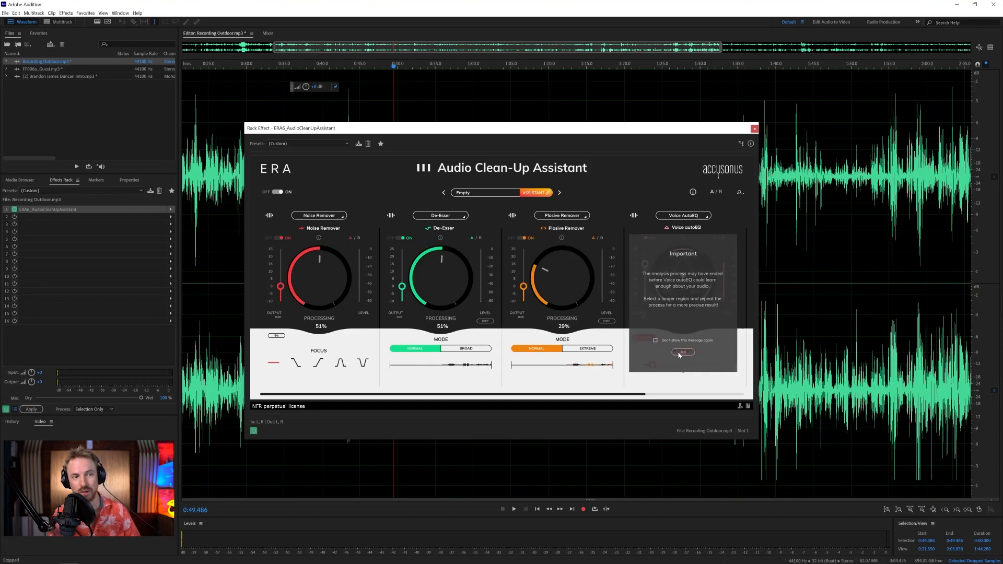
Step: Dismiss the Voice AutoEQ warning, adjust its tonal balance point and bypass the chain to compare
left_click(682, 352)
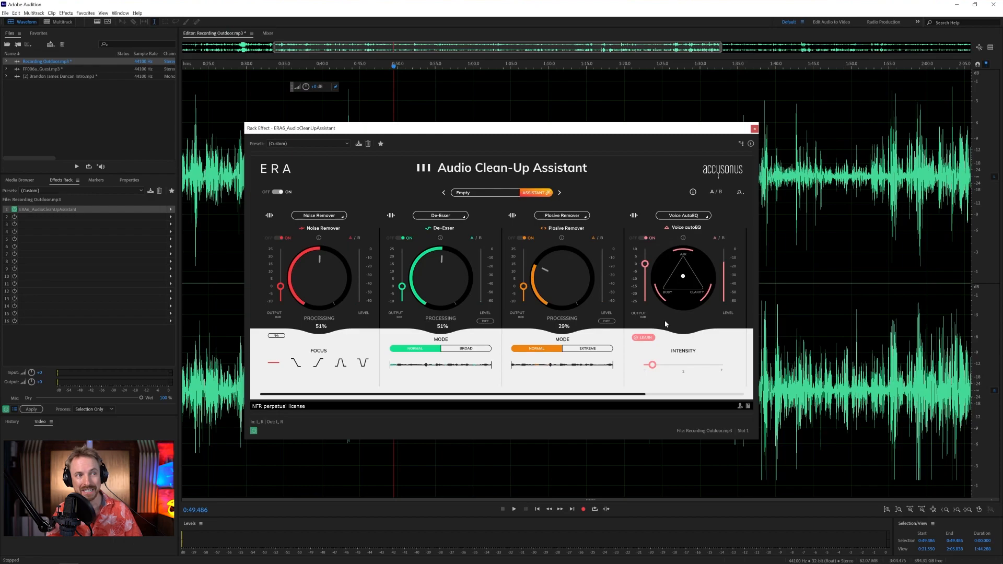
mouse_move(561, 215)
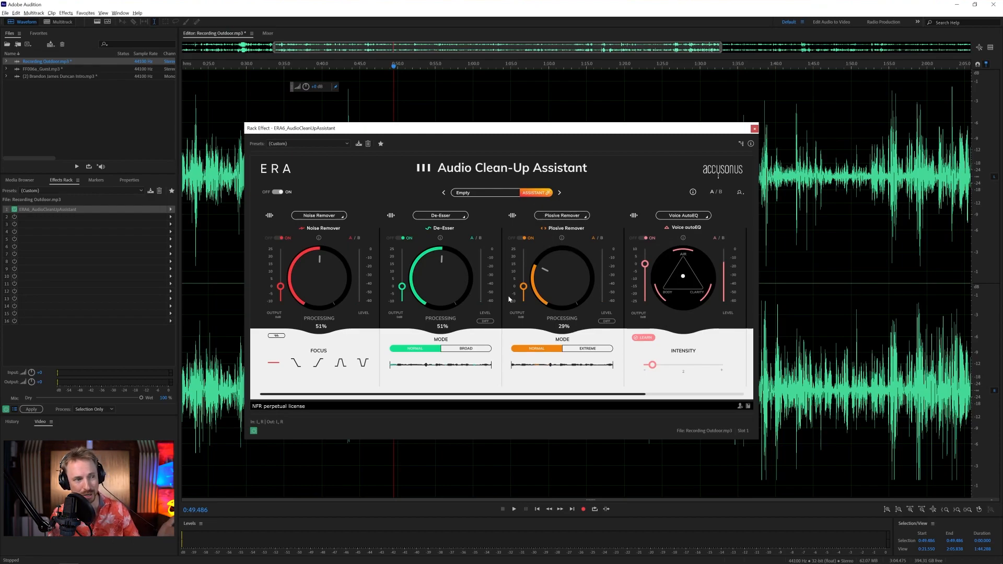
mouse_move(641, 321)
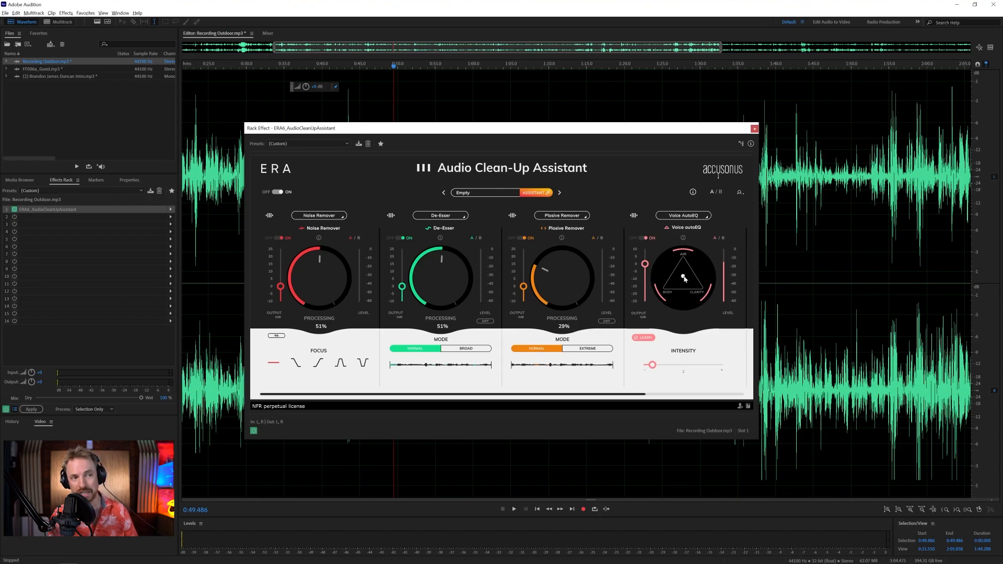
left_click(514, 508)
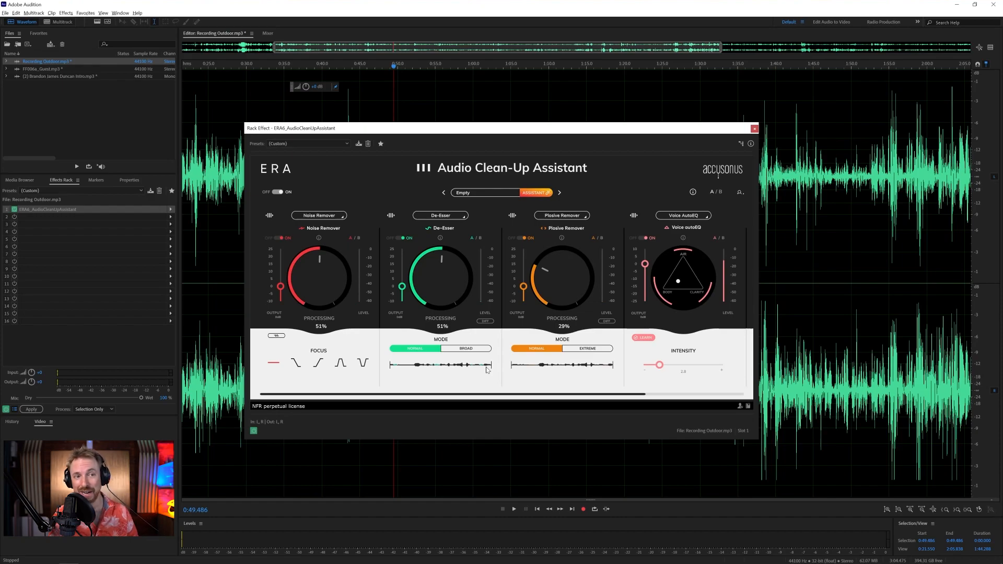
mouse_move(557, 250)
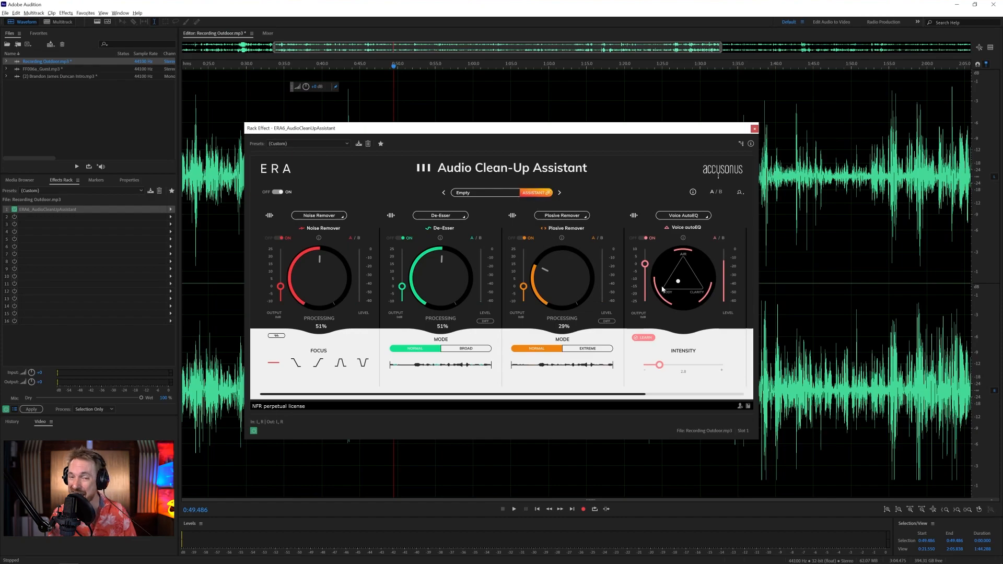
mouse_move(378, 340)
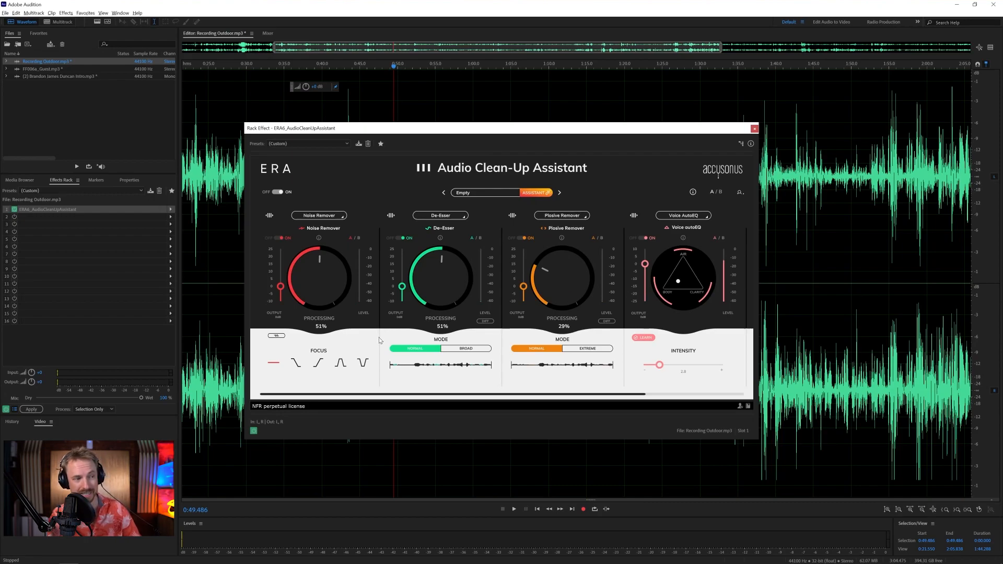
mouse_move(253, 431)
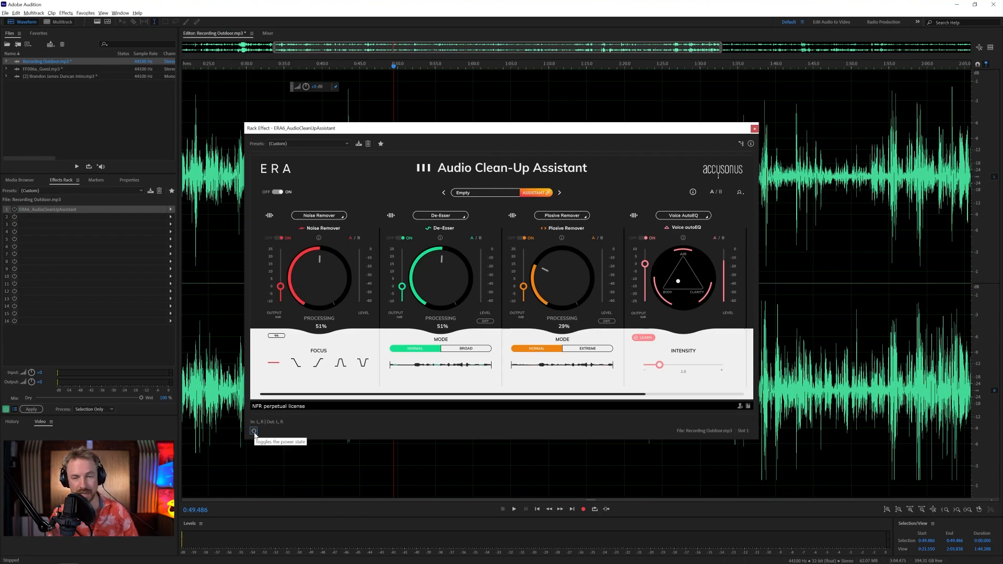
left_click(513, 509)
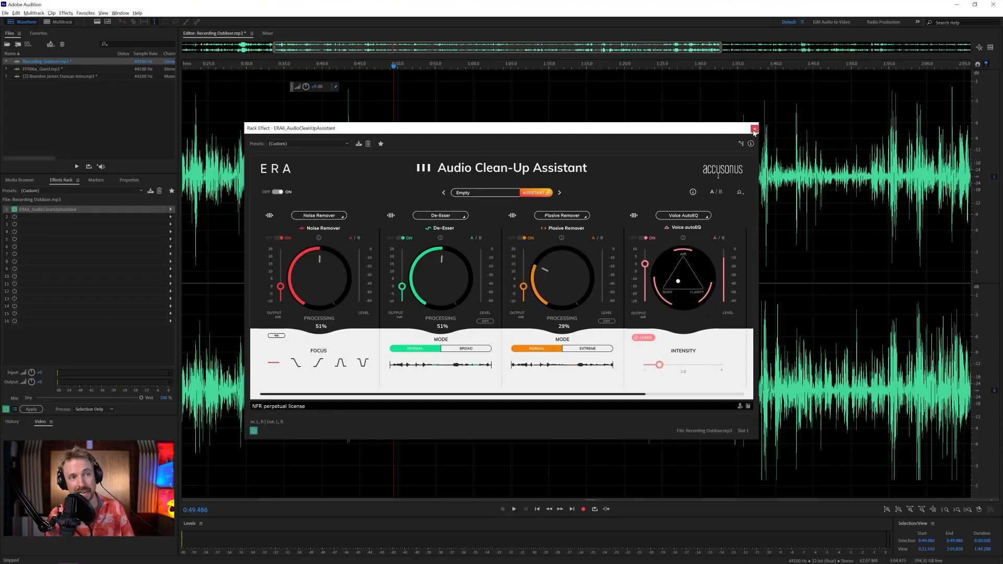
Step: Close the assistant, open the Brandon James Duncan intro clip and show slot 2's effect choices
left_click(753, 128)
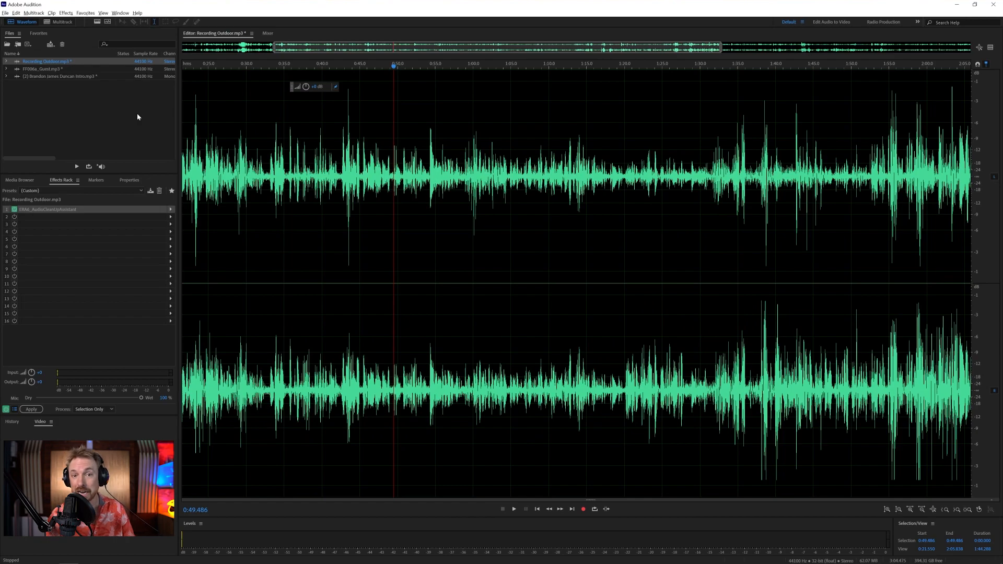
mouse_move(96, 88)
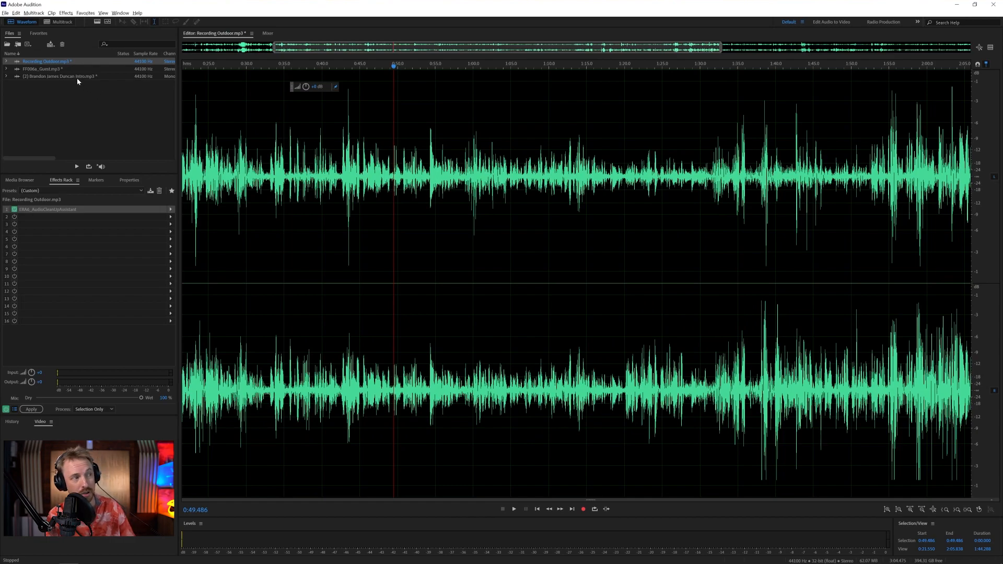
double_click(60, 77)
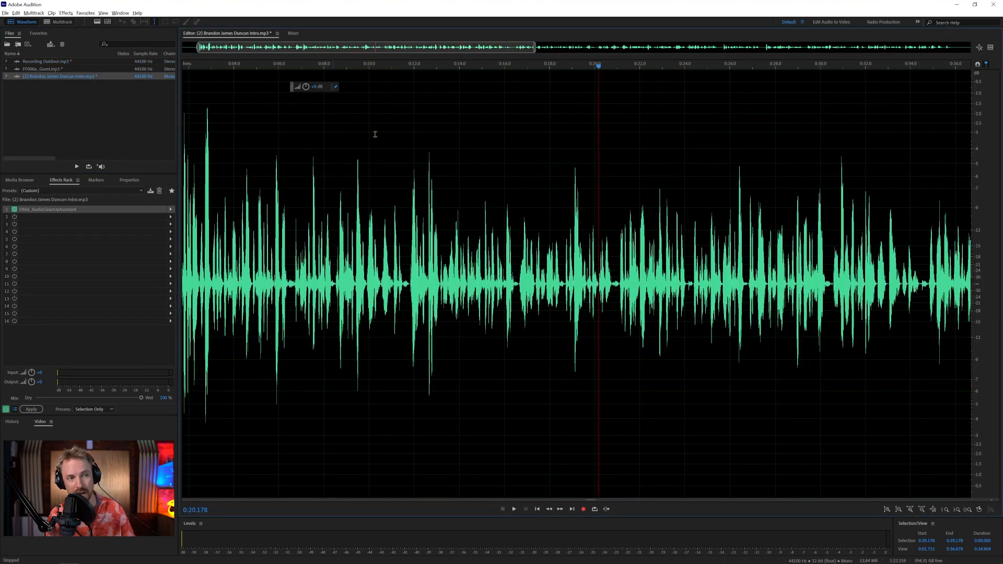
left_click(514, 509)
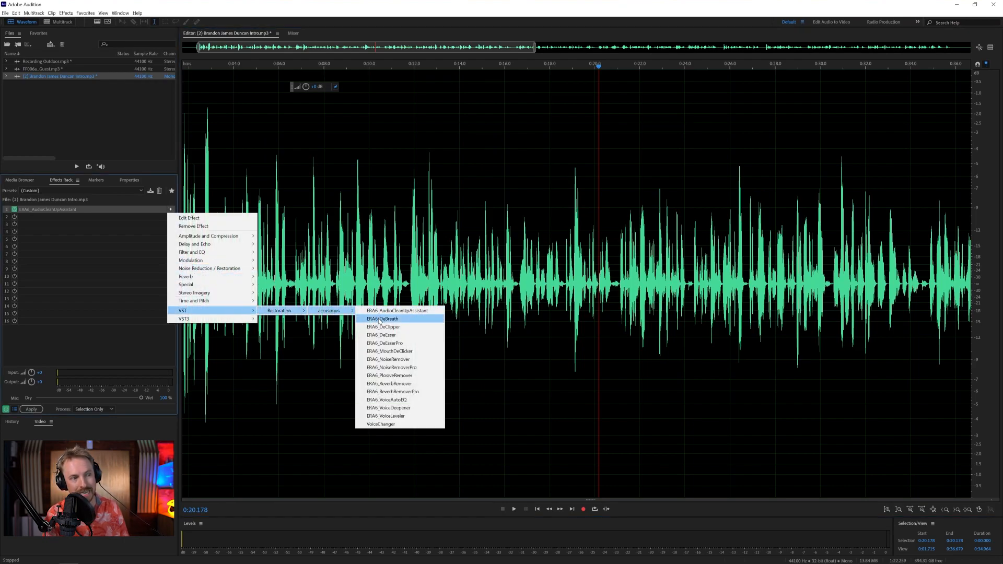
Step: Add ERA De-Breath to the intro clip's effects rack at default settings
left_click(383, 319)
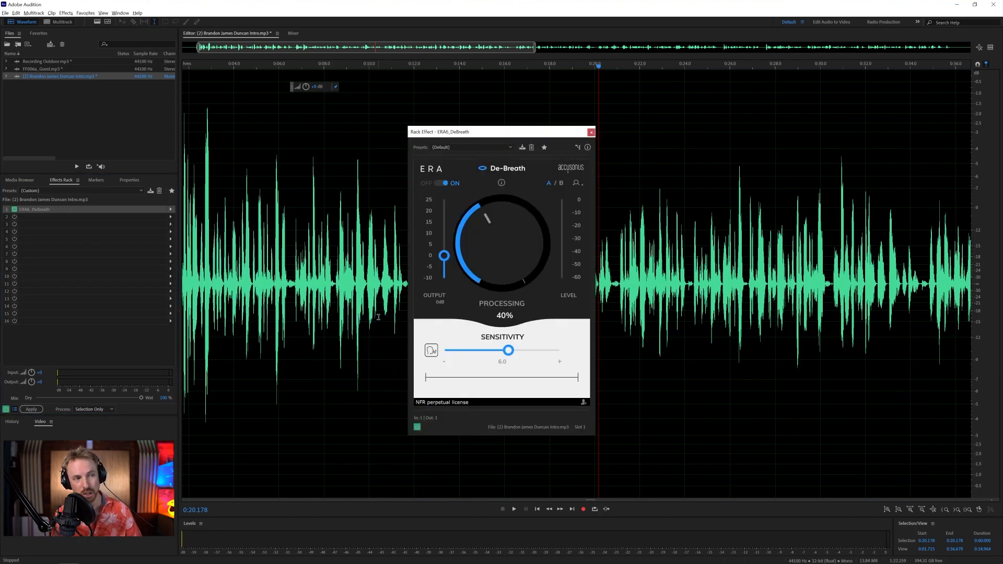
mouse_move(492, 240)
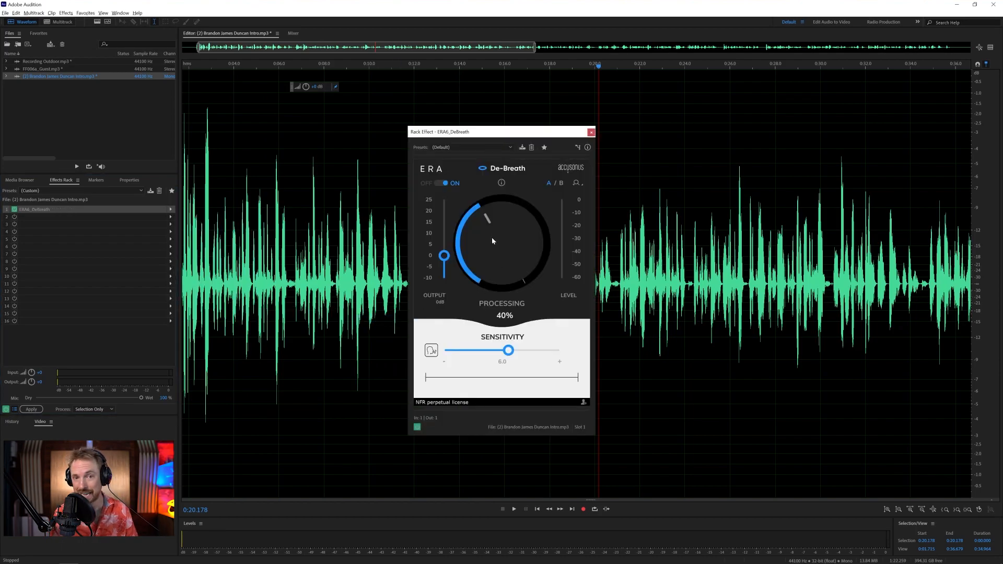
mouse_move(543, 221)
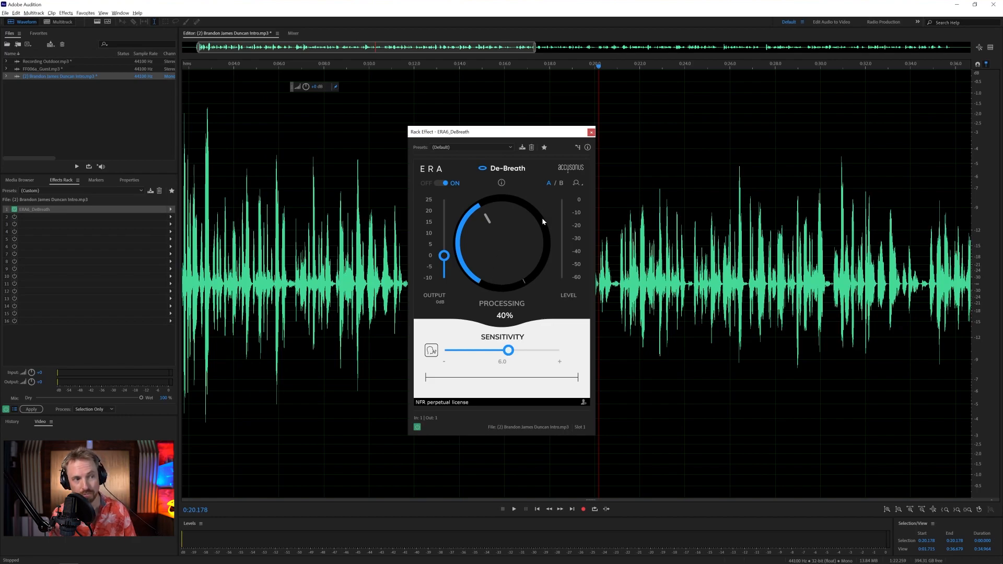
mouse_move(506, 239)
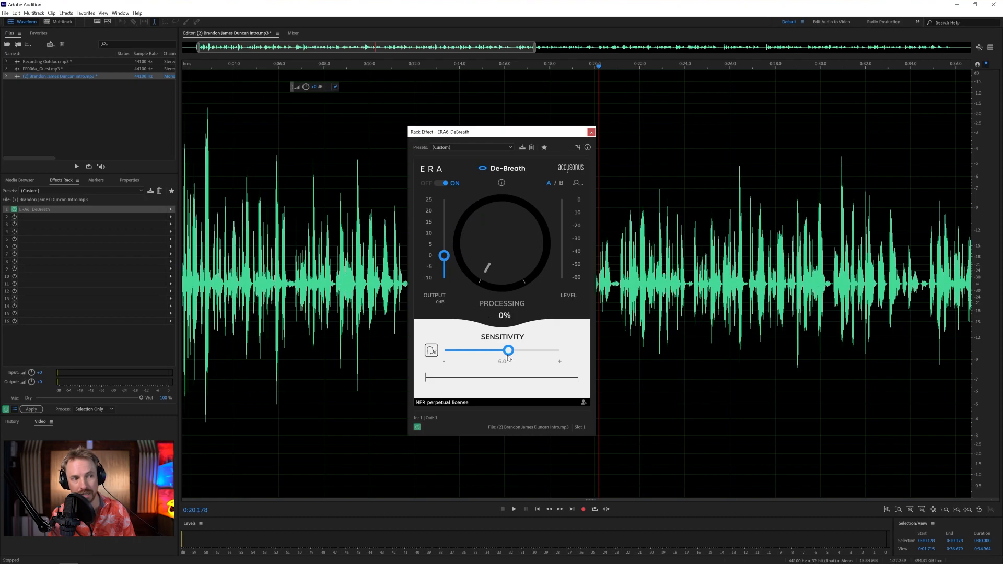
Step: Listen to detected breaths only and sweep the sensitivity slider, settling on 2.7
left_click_drag(508, 350, 445, 350)
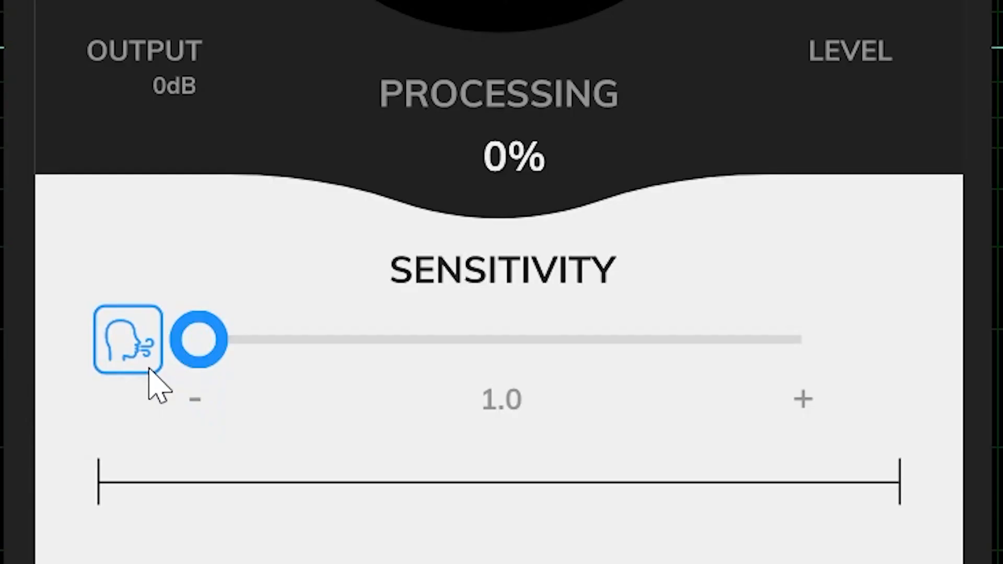
left_click(128, 339)
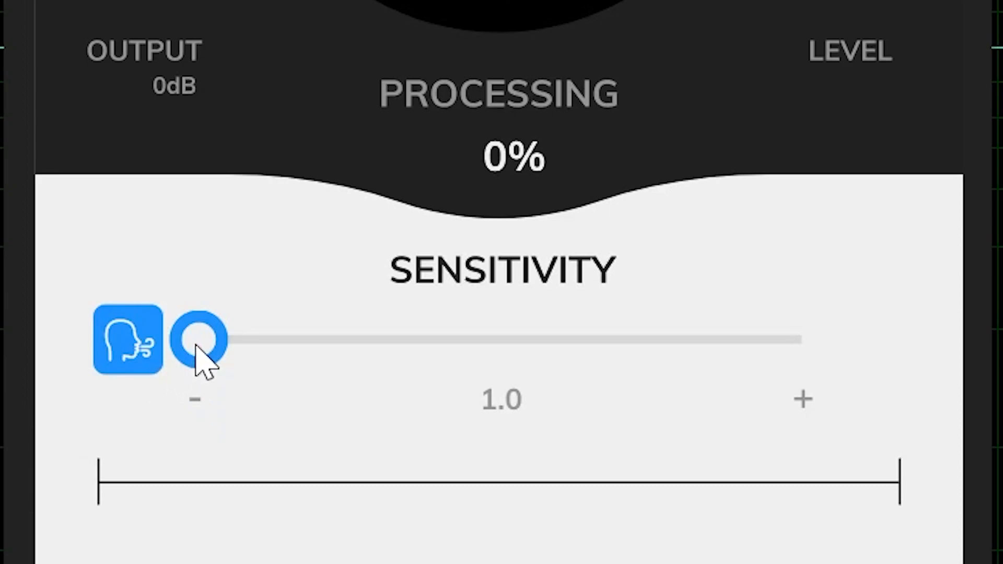
left_click_drag(199, 339, 575, 339)
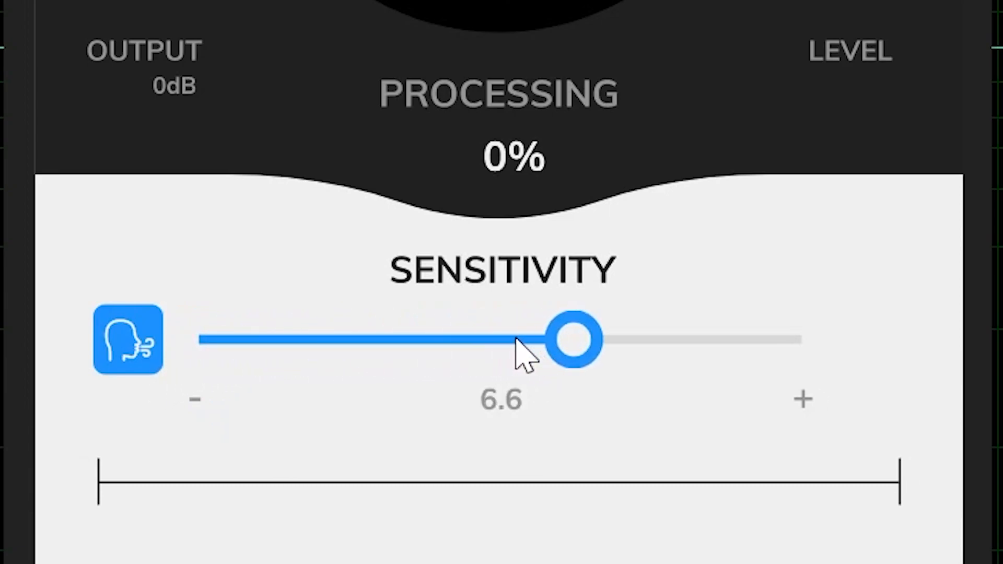
left_click_drag(576, 338, 205, 339)
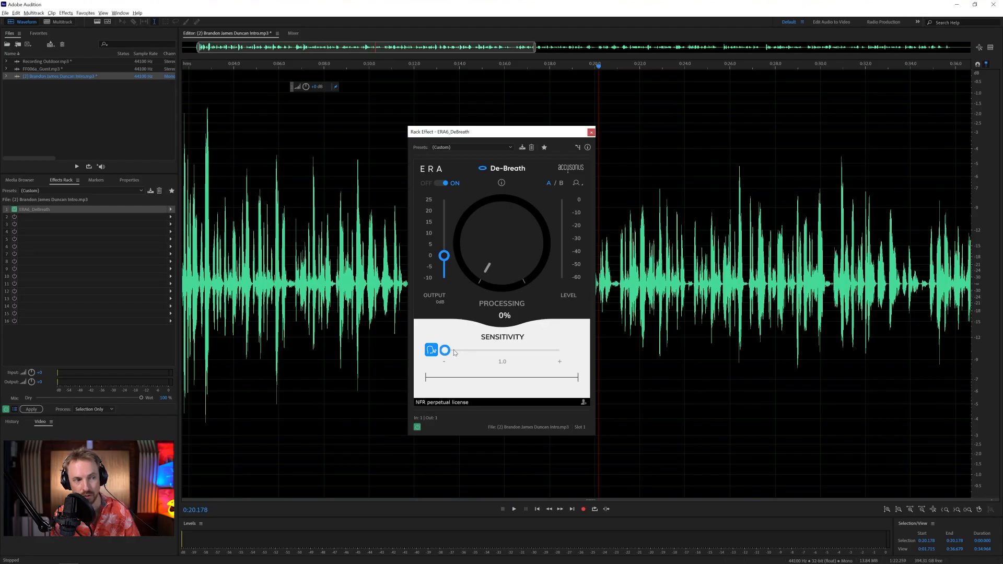
left_click_drag(445, 350, 467, 350)
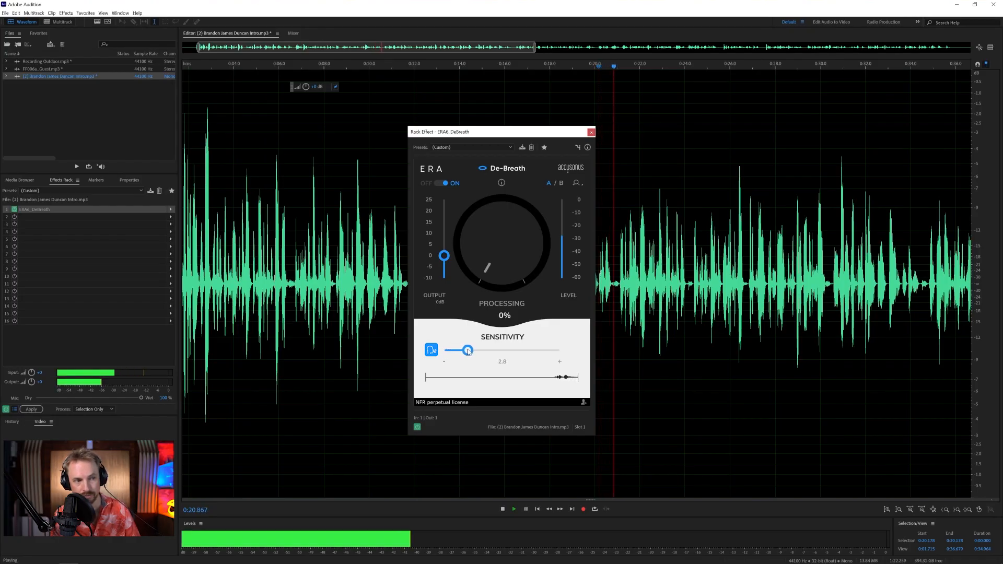
left_click_drag(467, 350, 481, 350)
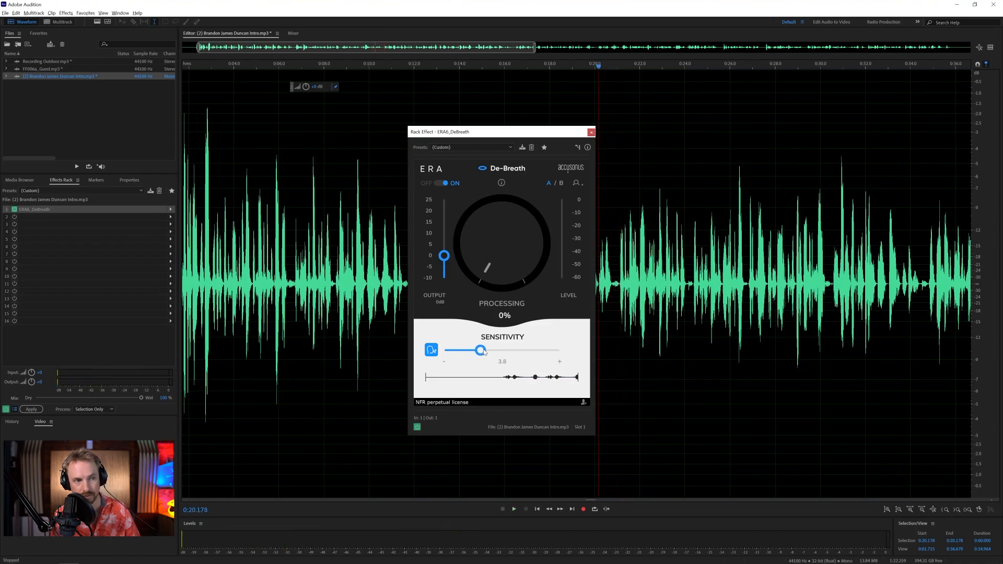
left_click_drag(480, 350, 518, 350)
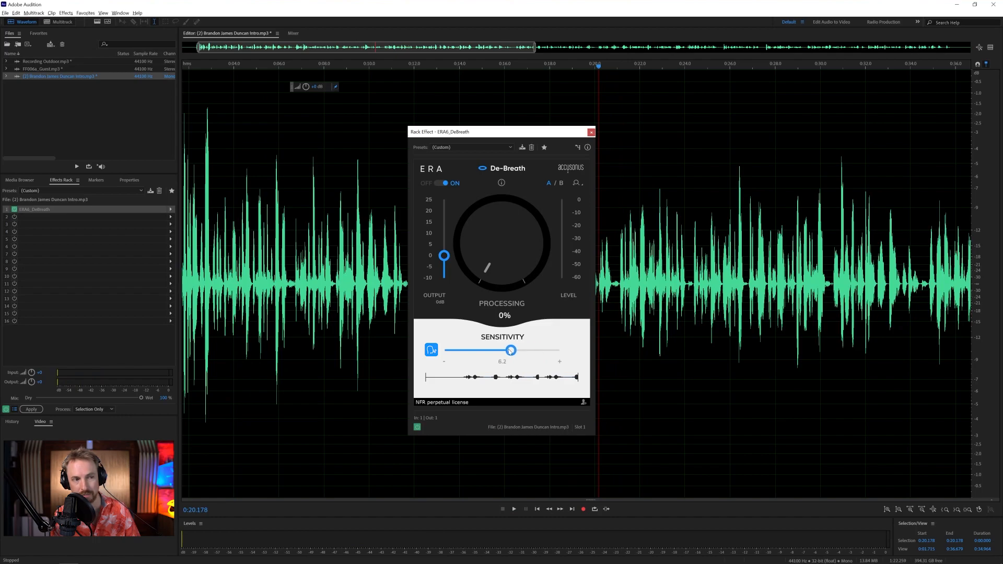
left_click_drag(511, 350, 445, 349)
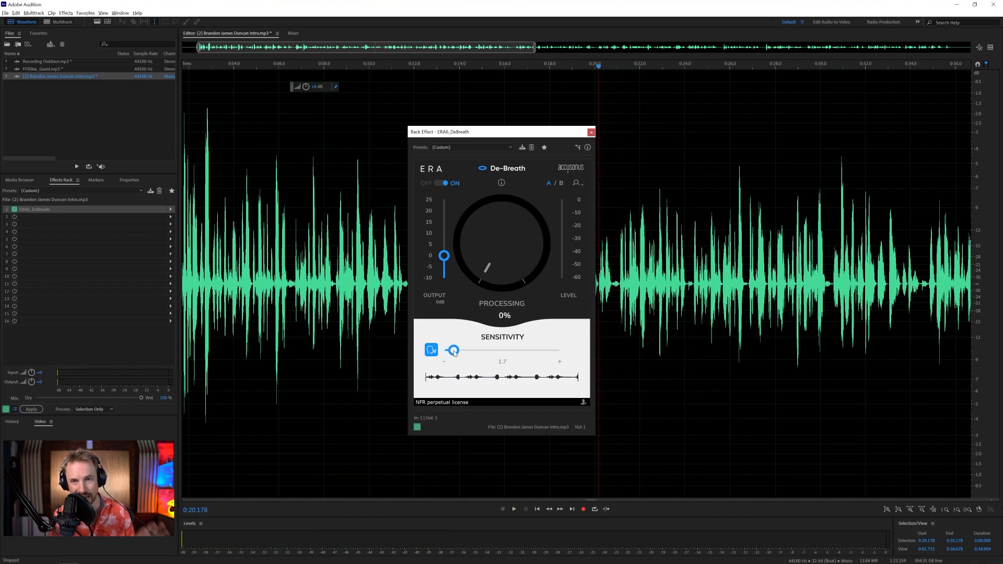
left_click_drag(453, 350, 459, 350)
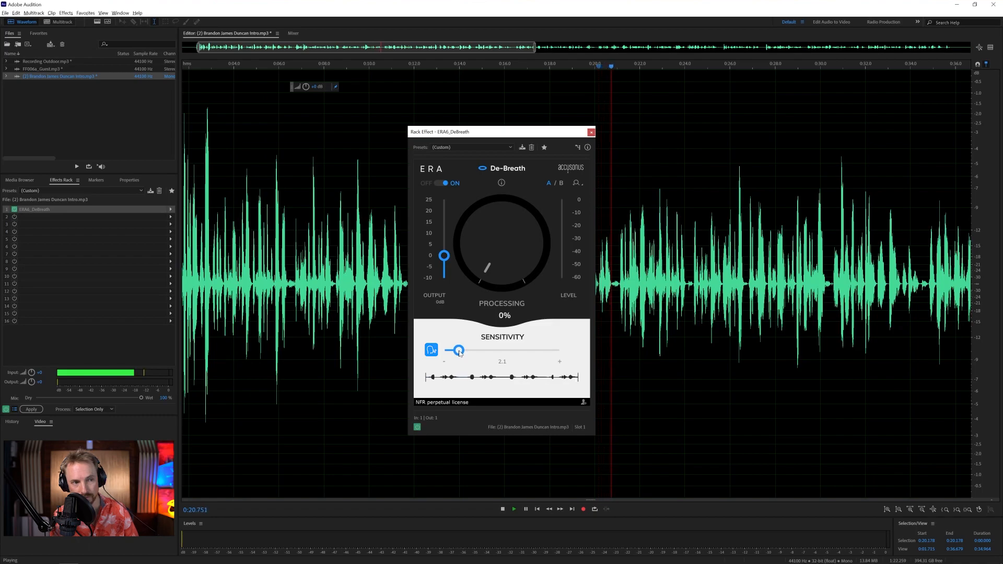
left_click_drag(457, 351, 465, 351)
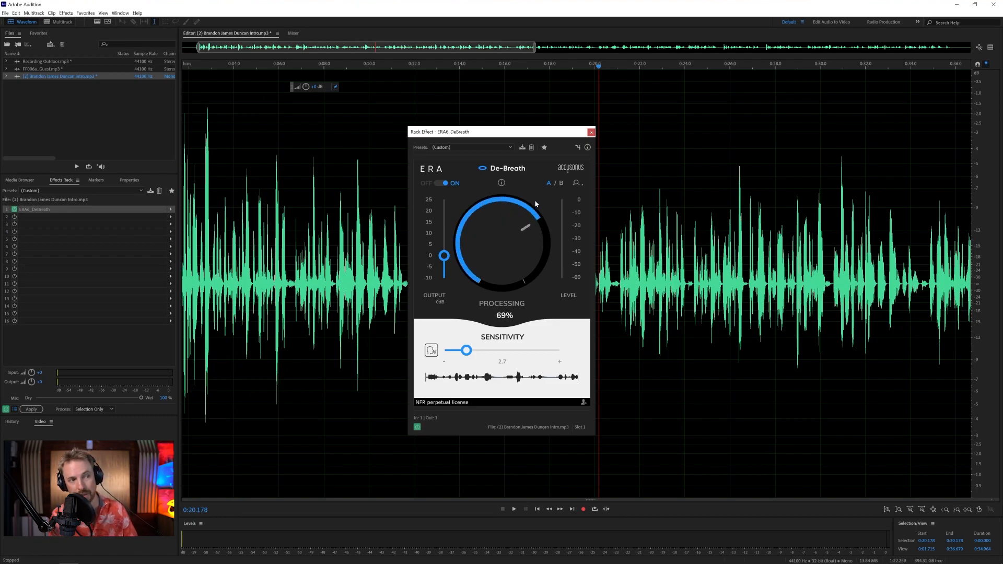
Step: Set the De-Breath processing amount to 51% after comparing against 0%
left_click_drag(534, 217, 488, 281)
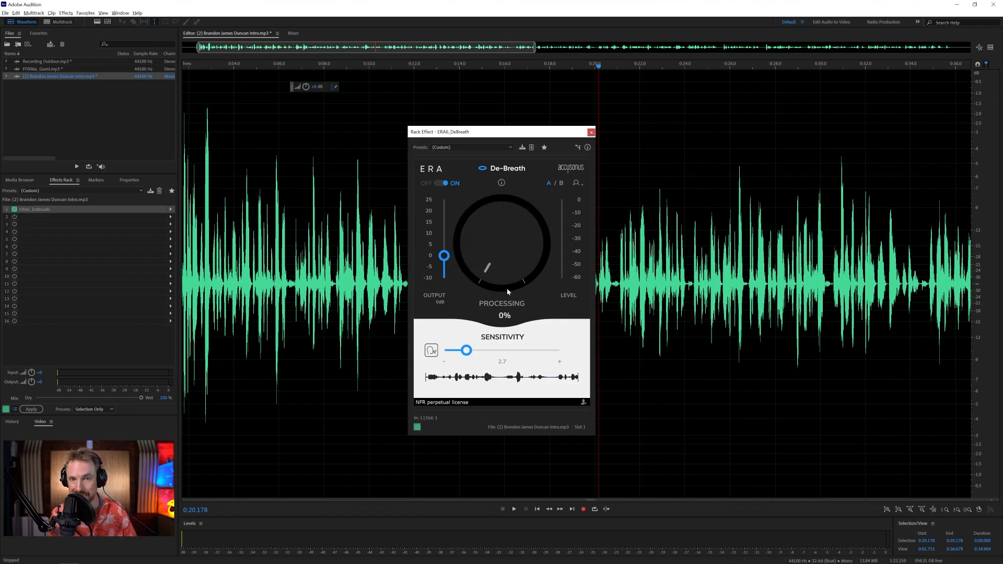
left_click_drag(486, 268, 518, 268)
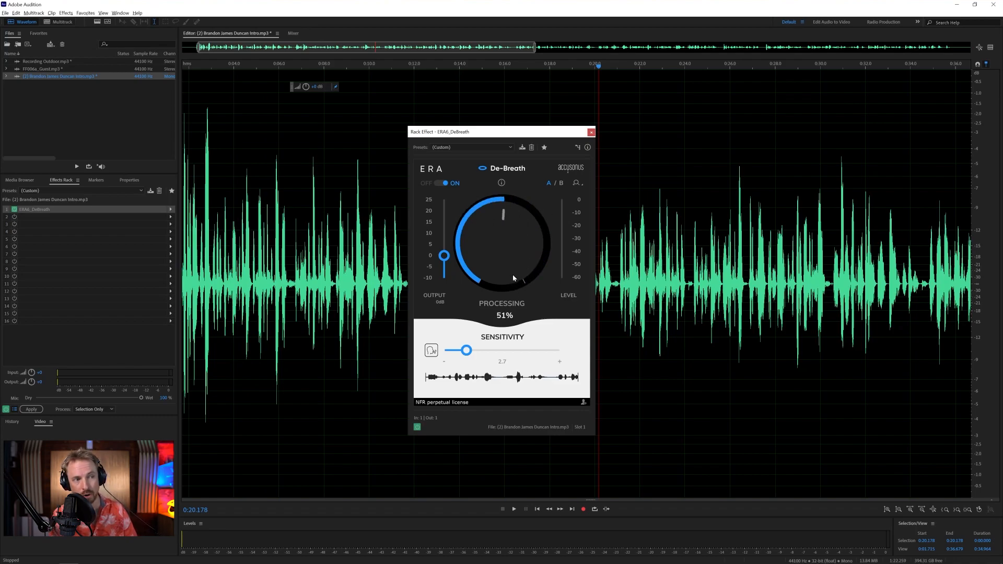
left_click_drag(502, 214, 486, 281)
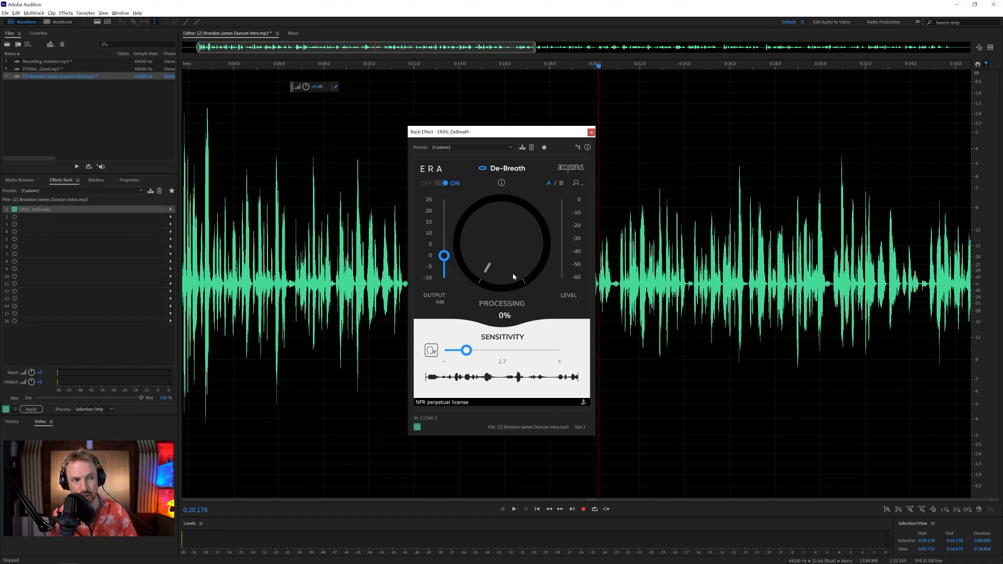
left_click(514, 509)
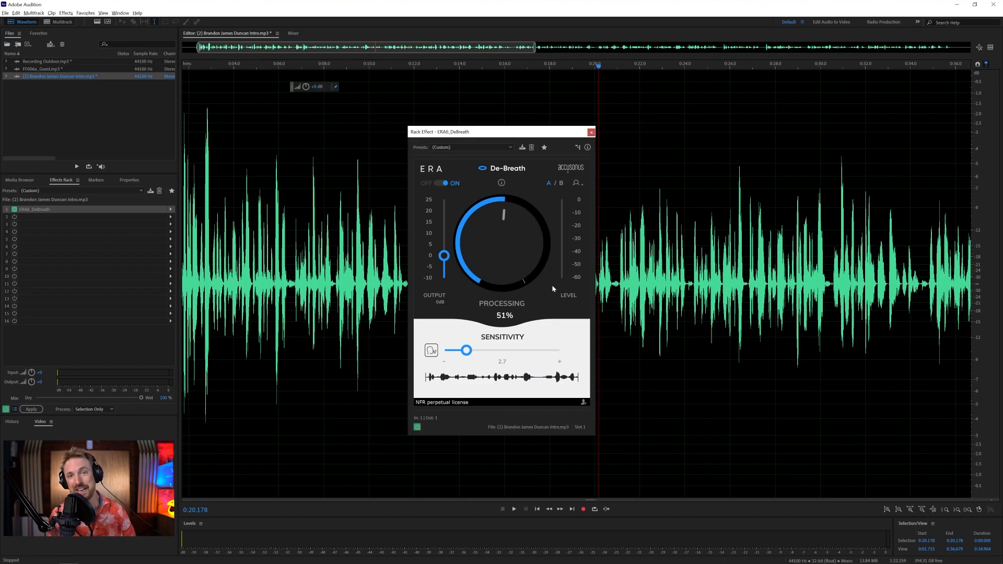
mouse_move(522, 275)
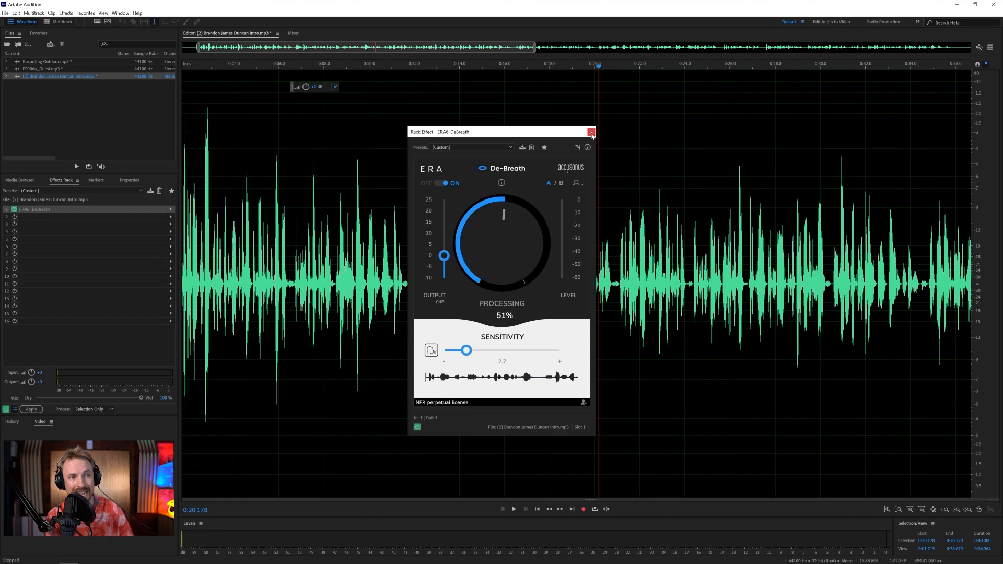
Step: Close De-Breath and insert the ERA Audio Clean-Up Assistant into rack slot 1
left_click(589, 132)
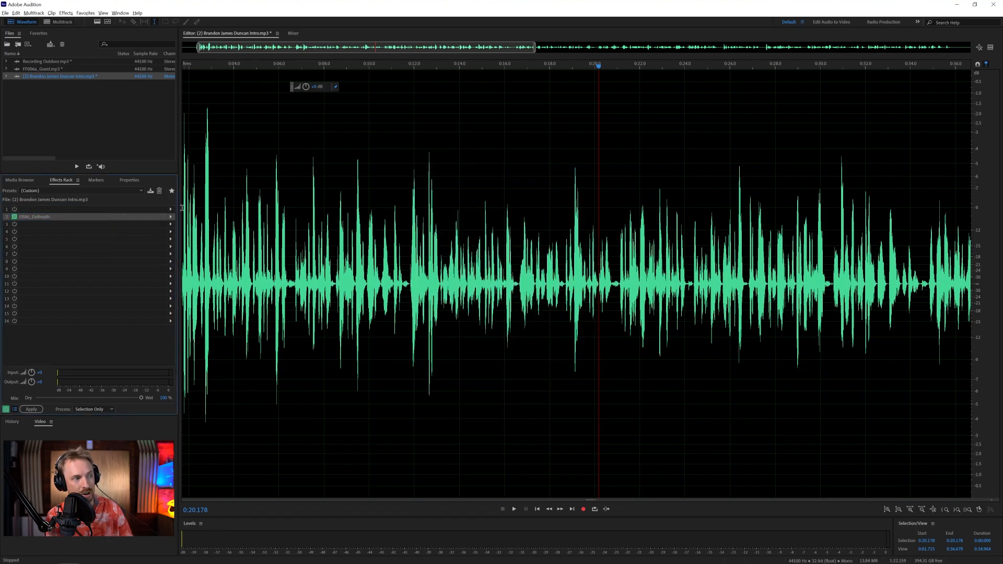
left_click(170, 209)
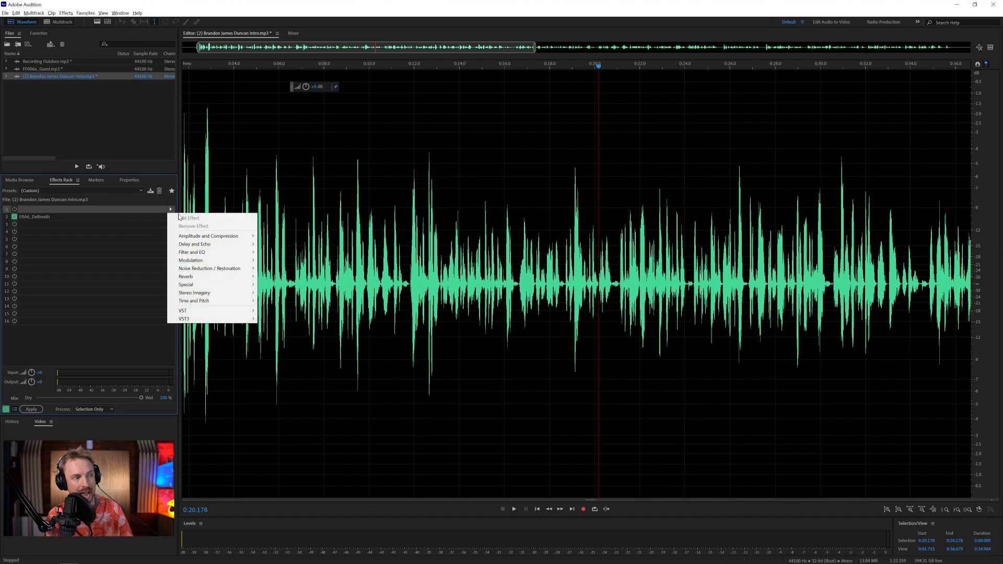
mouse_move(182, 310)
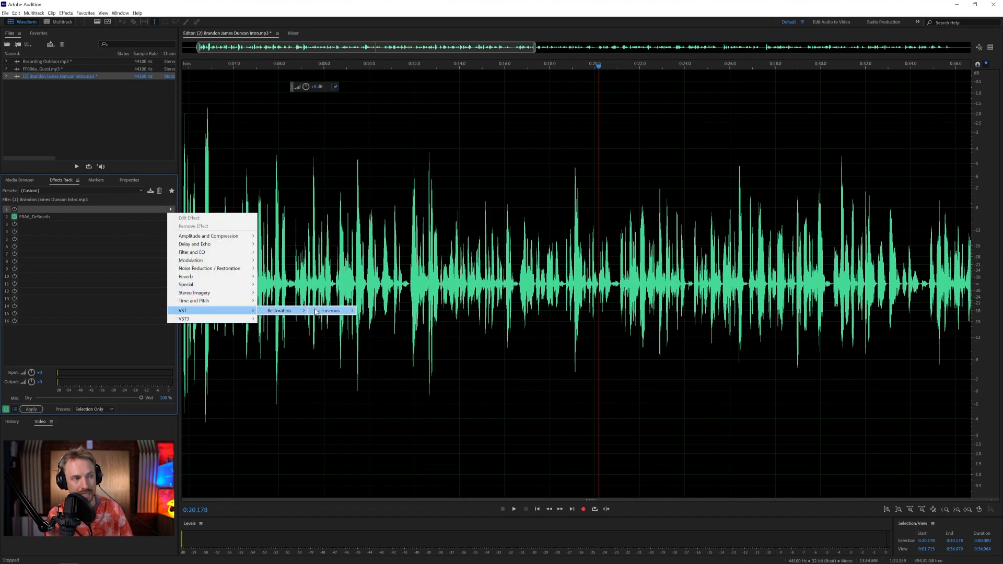
left_click(327, 311)
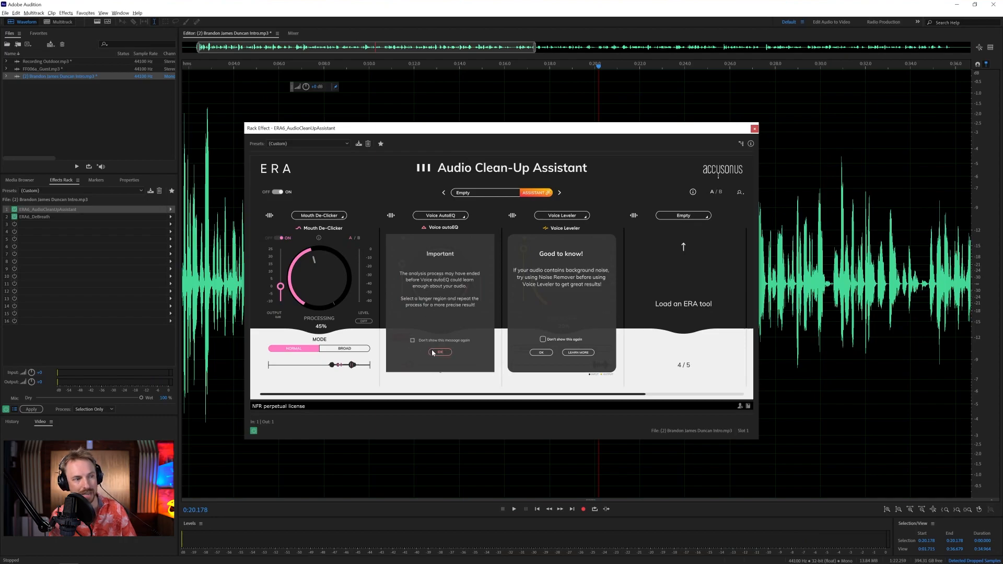
Step: Have Voice AutoEQ learn the speaker's voice, then remove the standalone ERA6_DeBreath effect
left_click(440, 352)
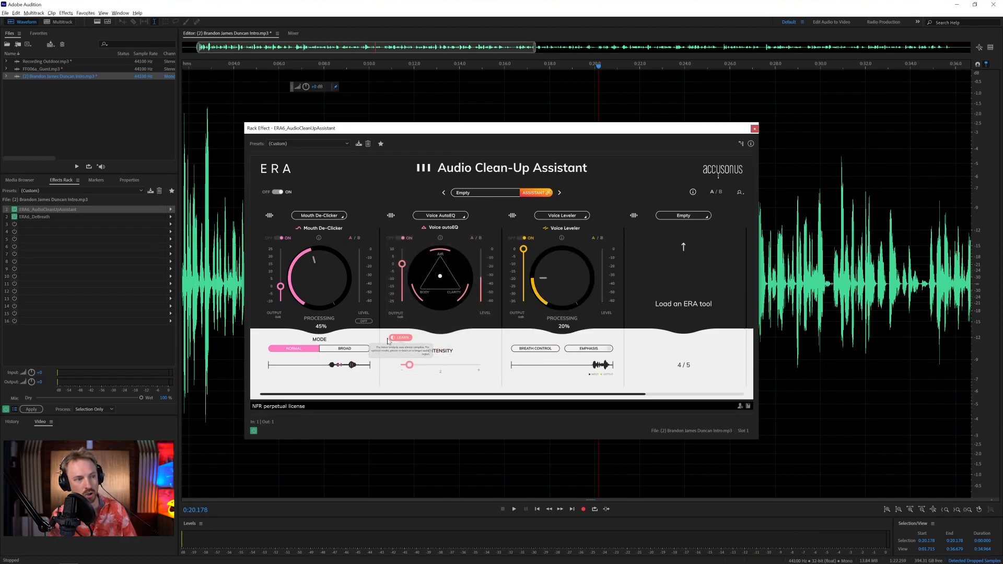
left_click(513, 509)
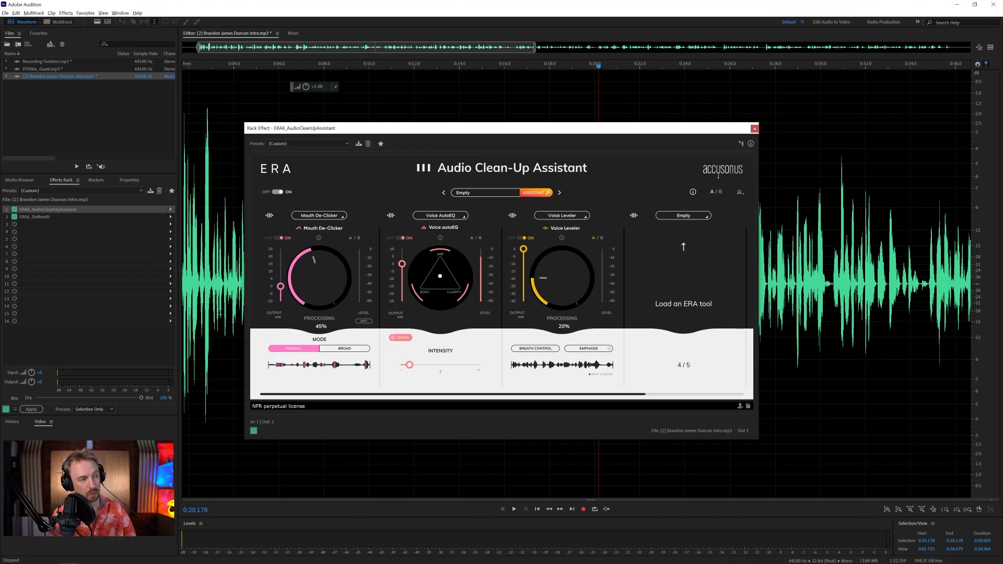
left_click(51, 217)
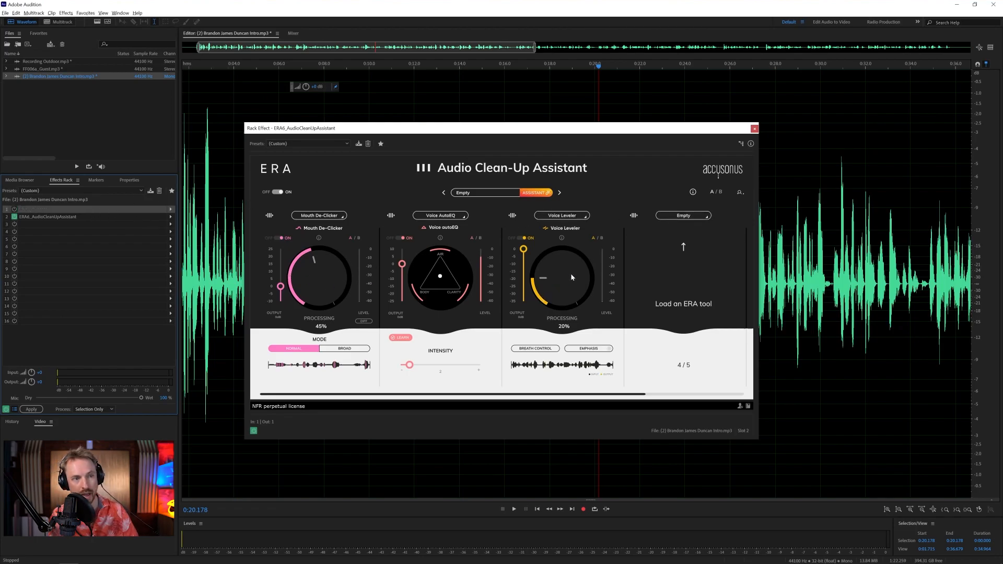
Step: Load De-Breath into the assistant's empty slot as the first tool and close the window
left_click(682, 215)
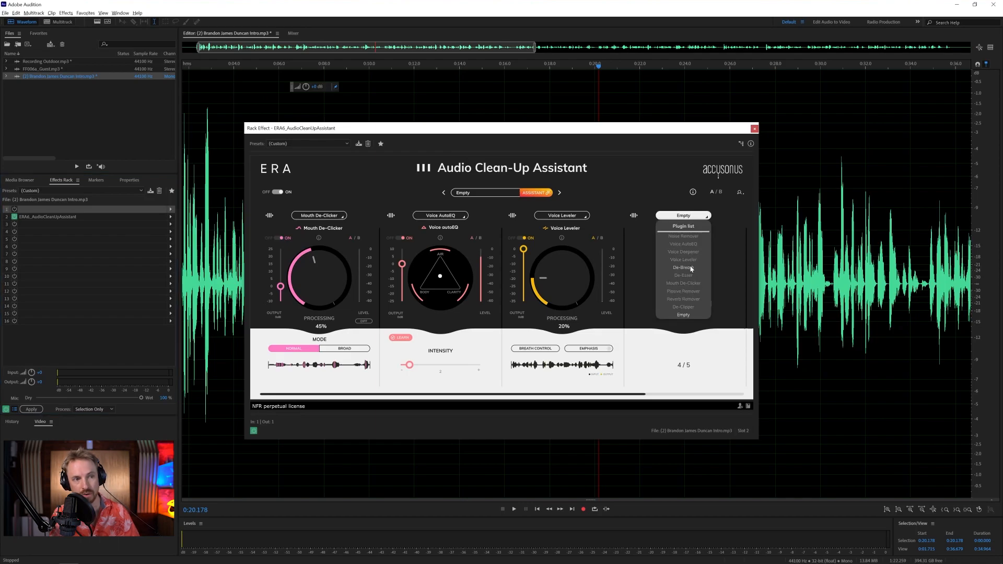
left_click(682, 267)
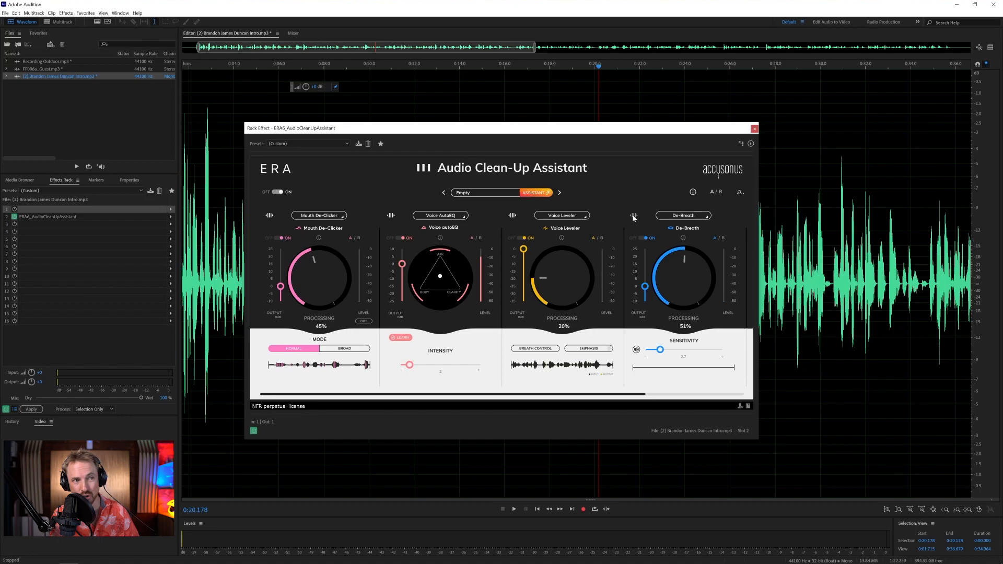
mouse_move(471, 212)
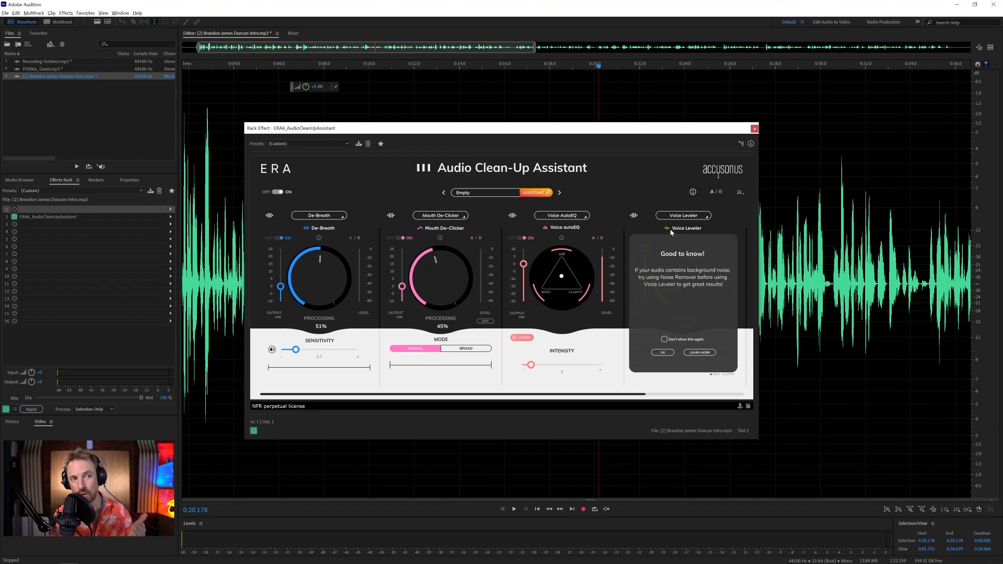
mouse_move(670, 369)
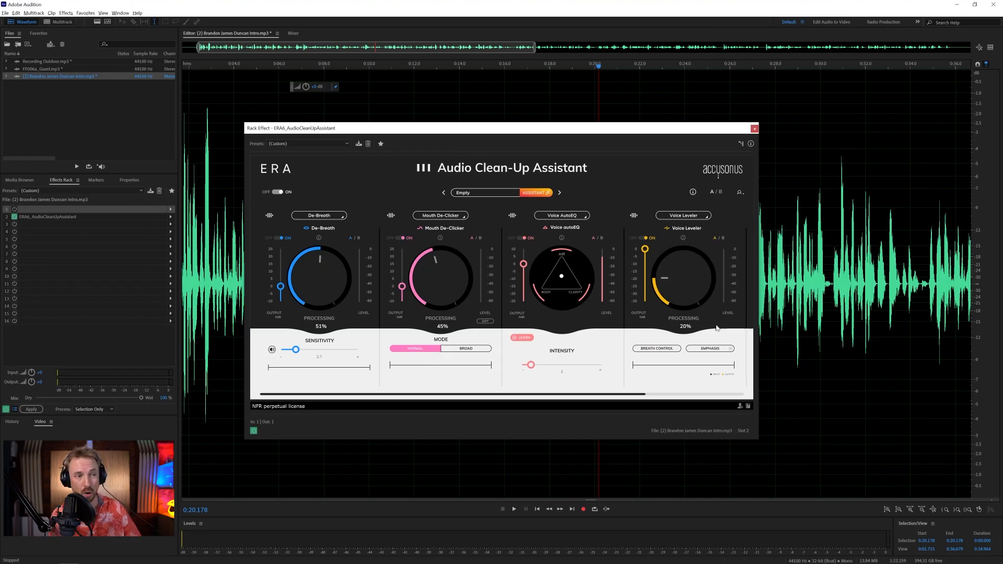
left_click(754, 127)
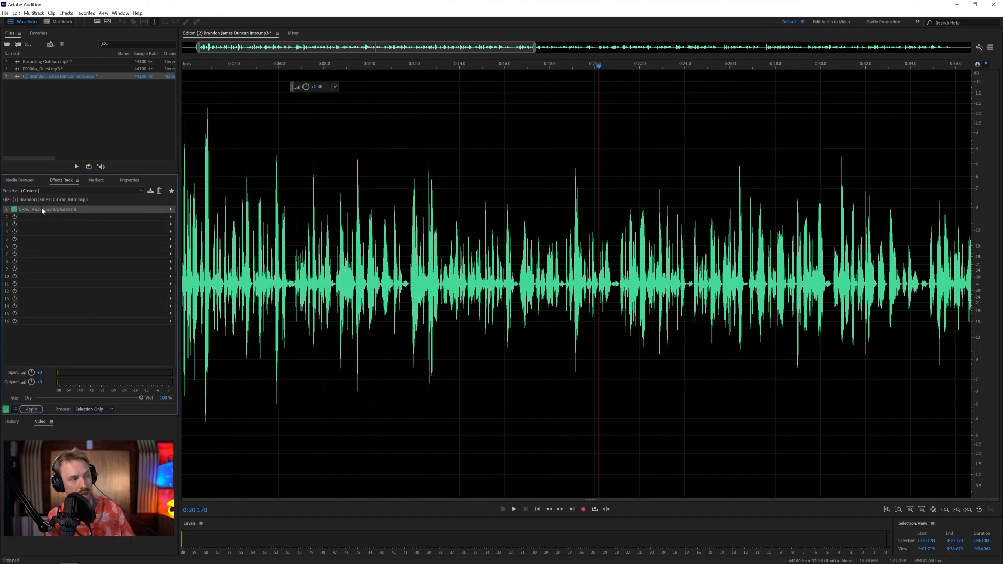
Step: Add ERA VoiceChanger to rack slot 2 and open its presets list
left_click(170, 216)
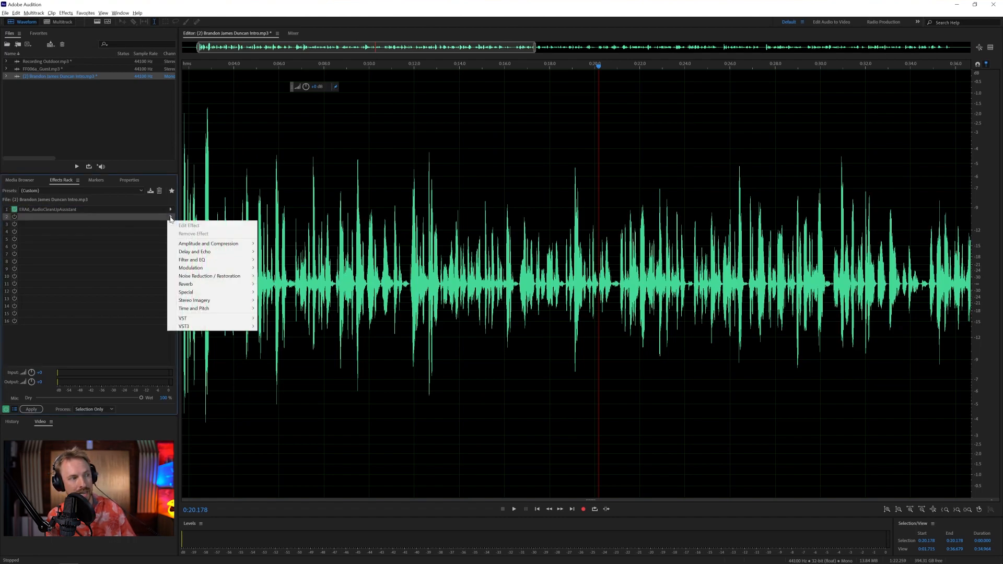
mouse_move(181, 317)
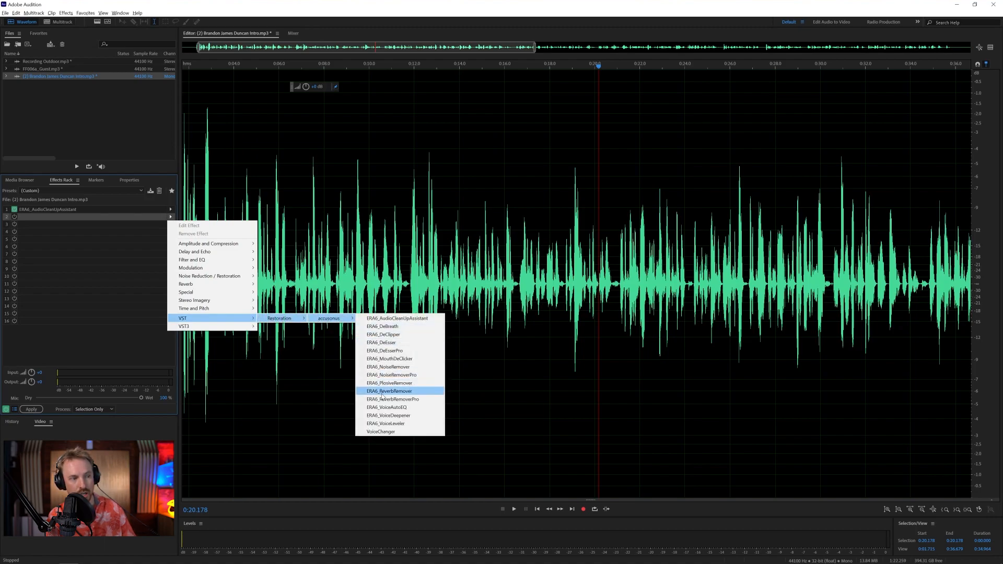
left_click(380, 432)
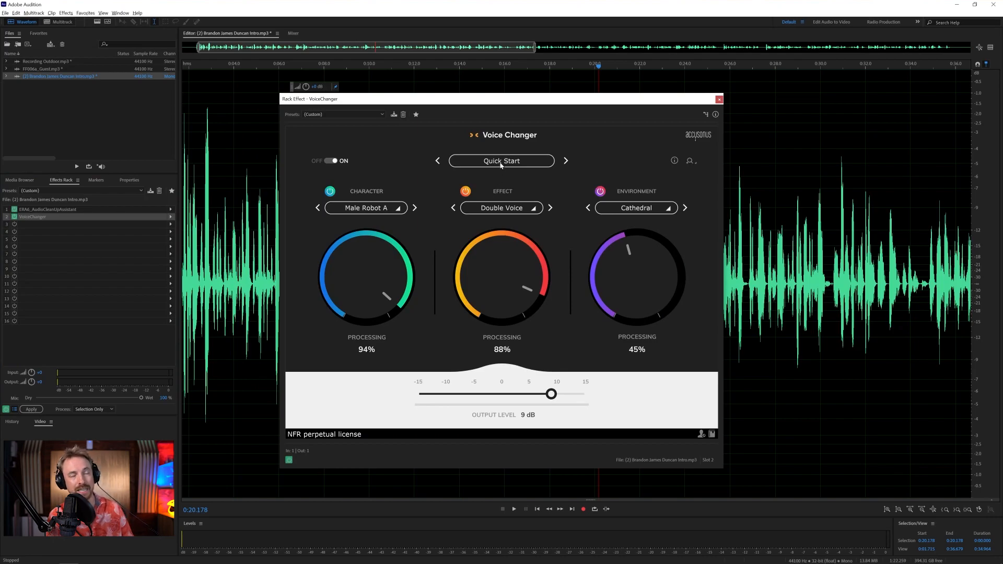
left_click(501, 161)
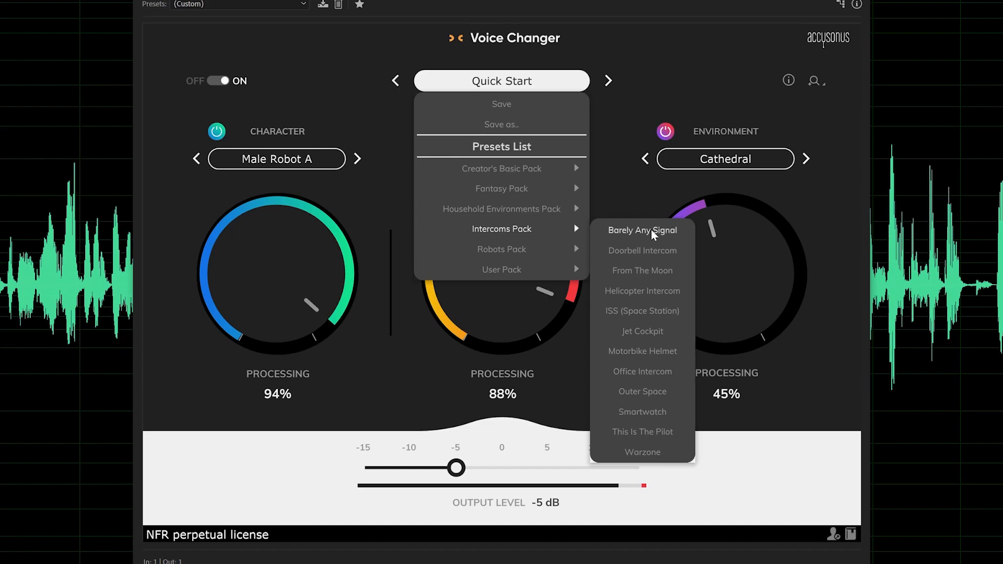
Step: Load Patio With a View, try Evil AI Voice, then settle on Male Robot A
left_click(641, 270)
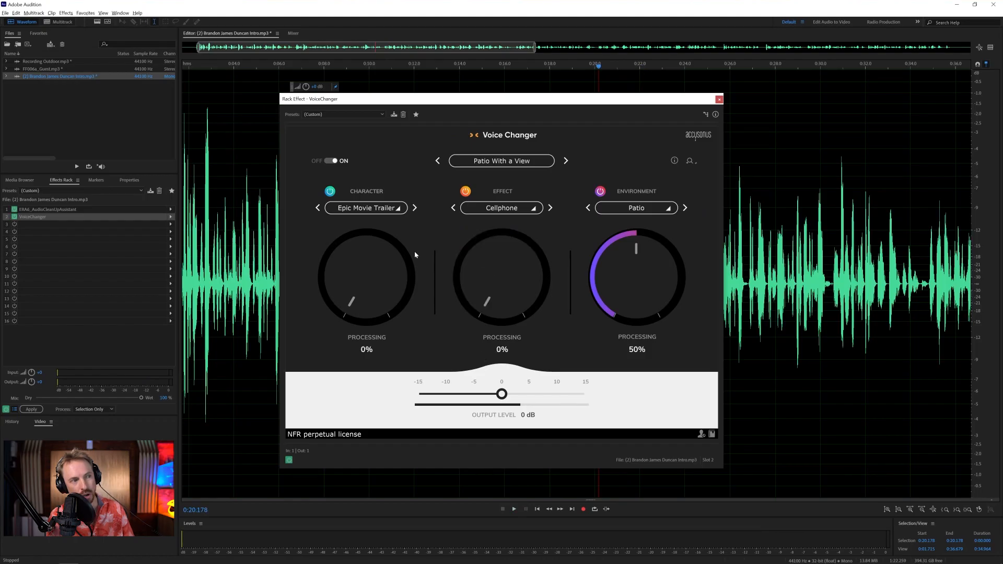
left_click(365, 207)
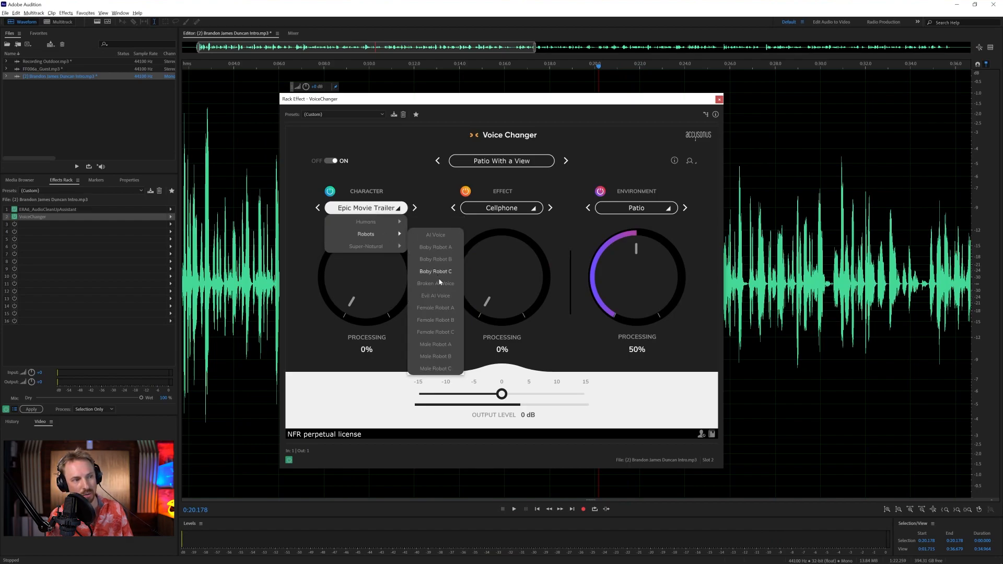
left_click(434, 296)
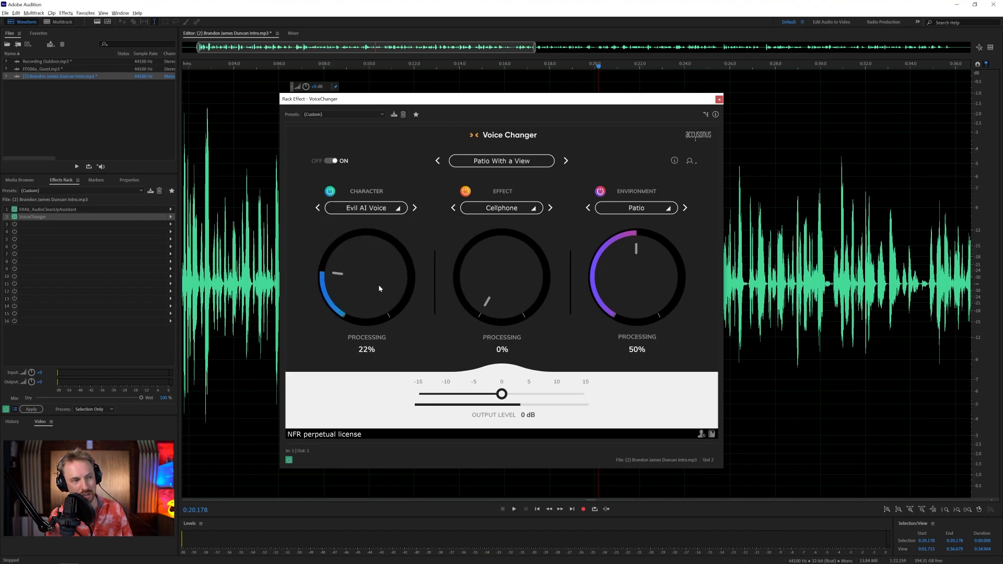
left_click(366, 207)
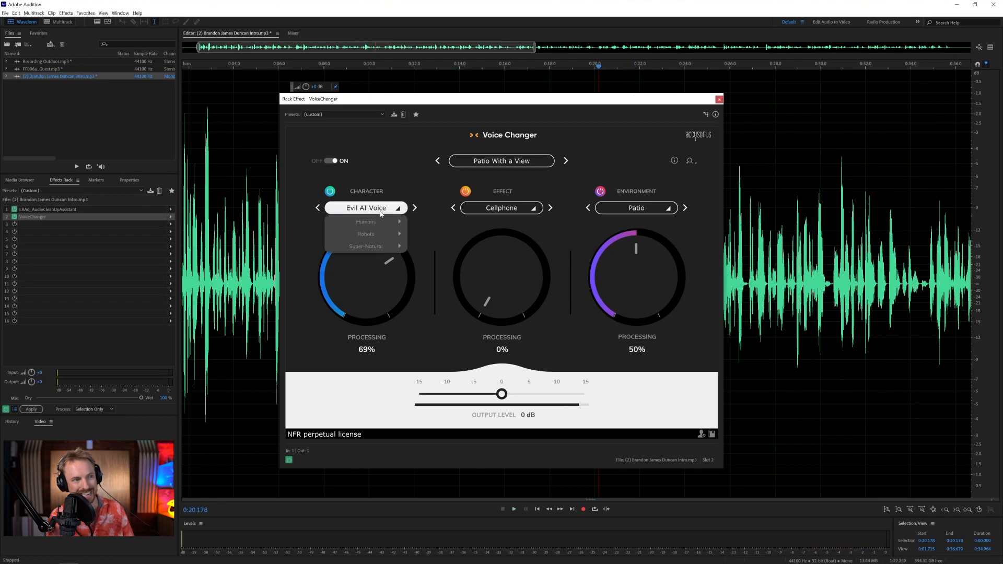
mouse_move(365, 233)
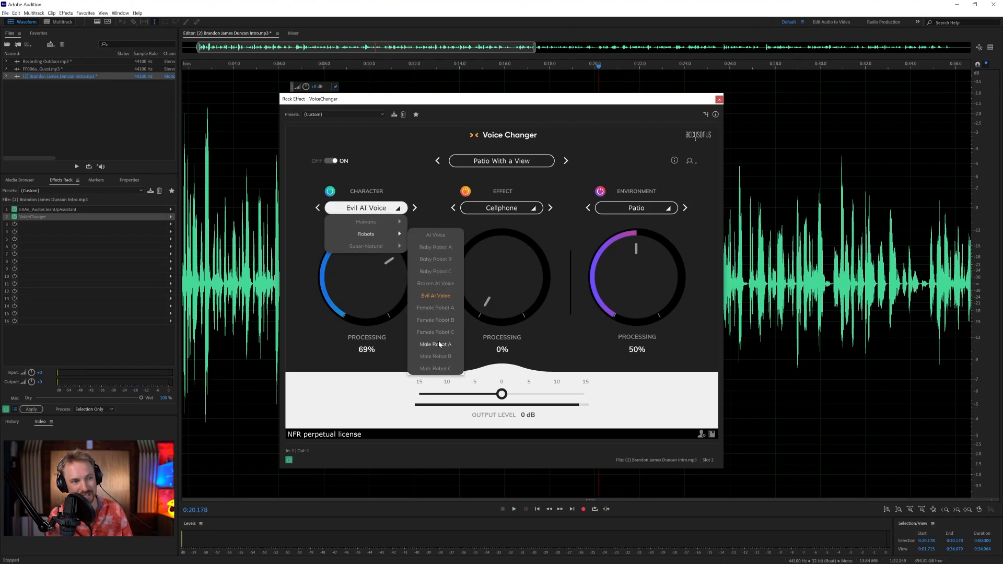
left_click(434, 344)
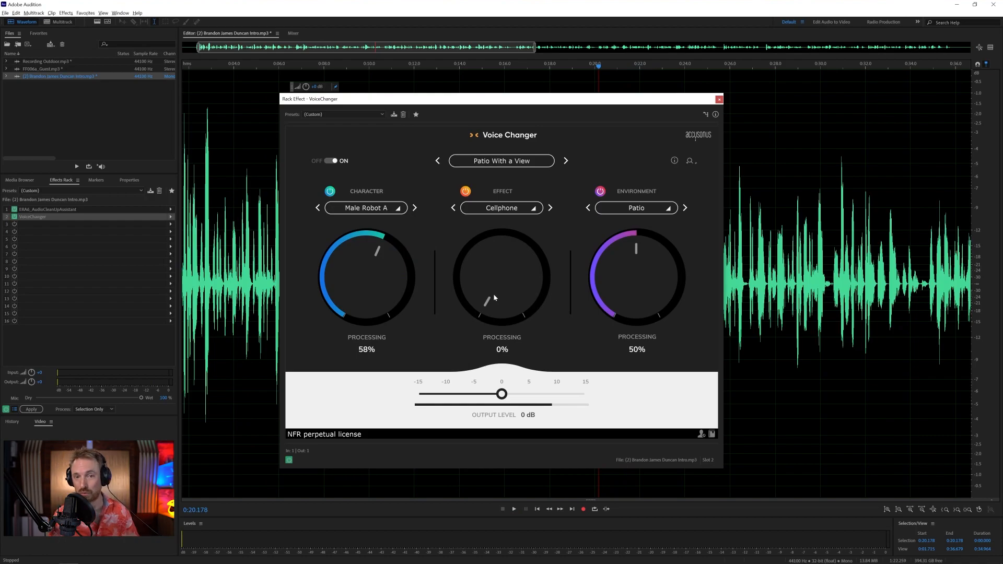
mouse_move(525, 291)
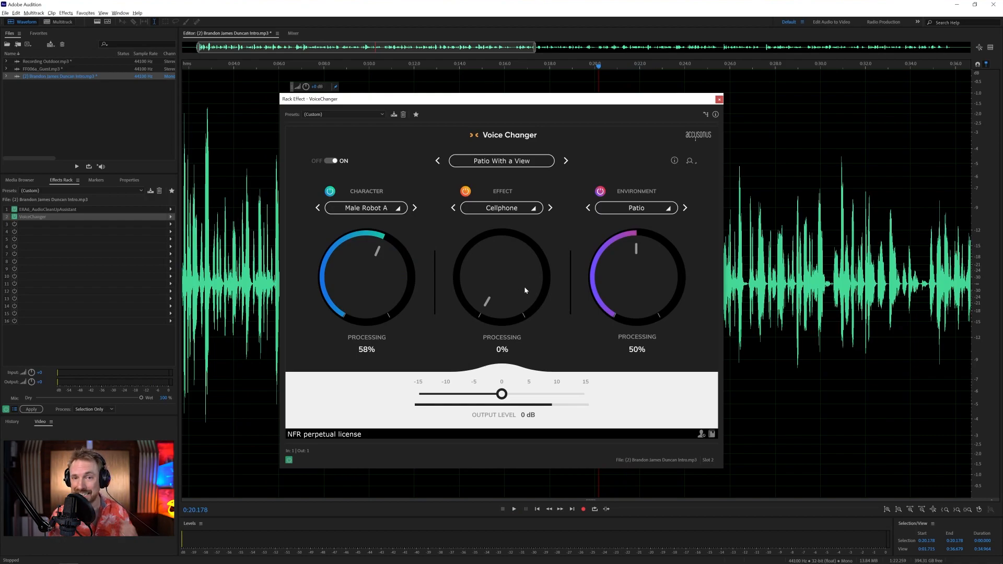
mouse_move(658, 133)
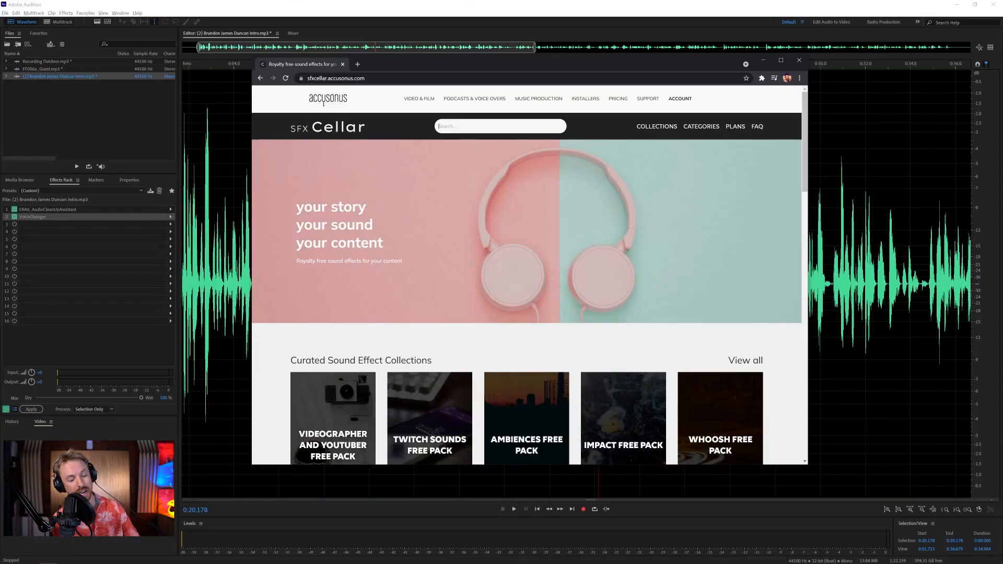
Step: Search 'explosion', open Explosion Sound Effects and preview the Fireworks clip
type("explosion")
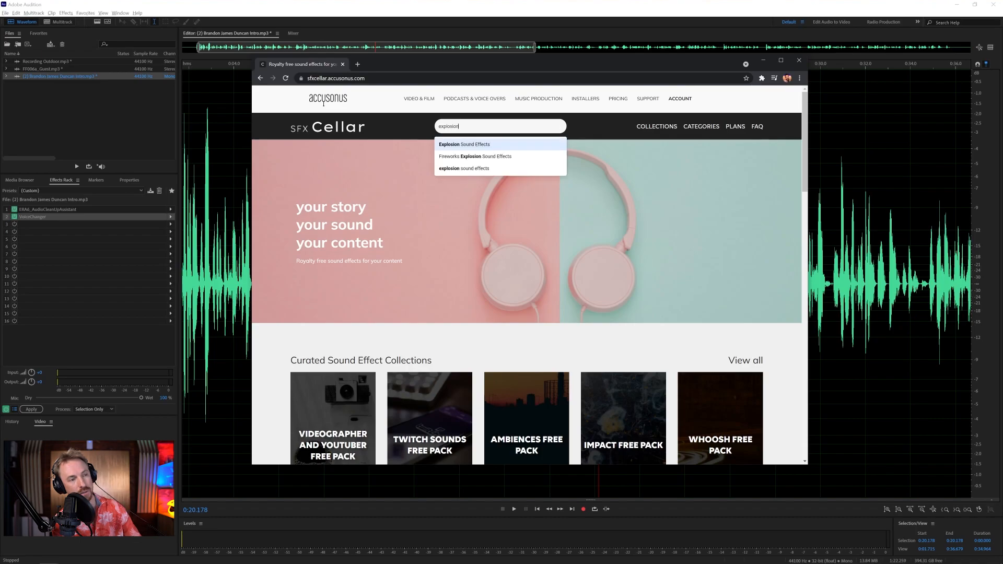
left_click(464, 144)
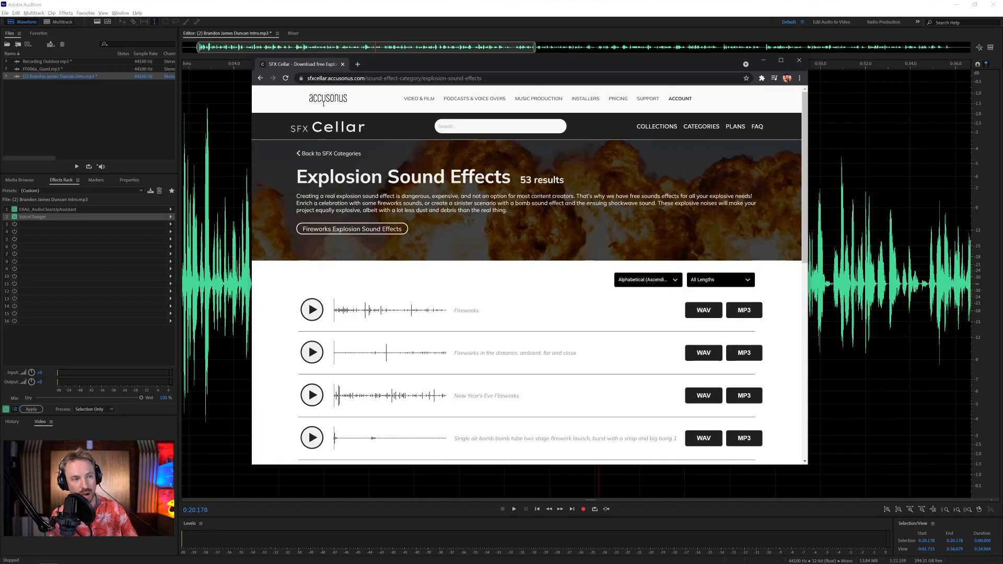
left_click(311, 309)
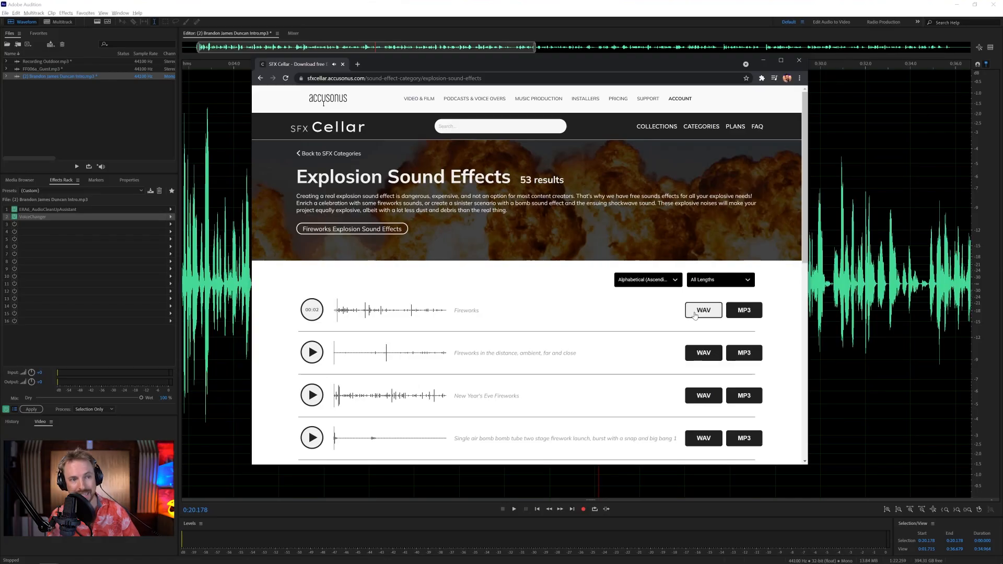